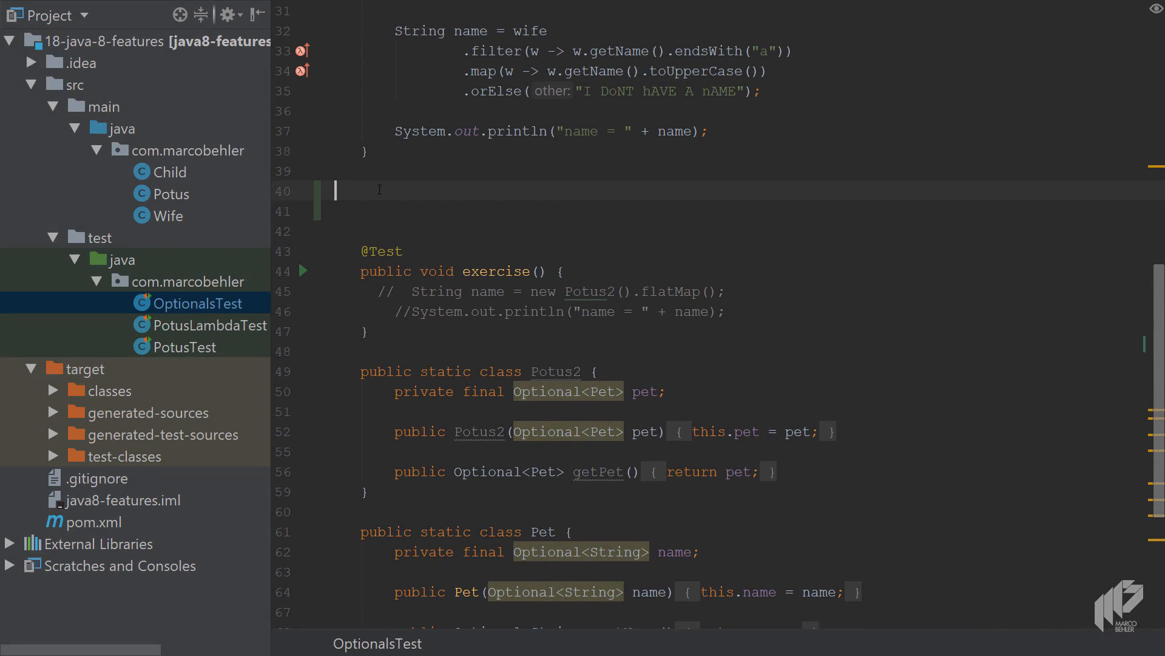
Generate a new empty test method named optionals_part_3 below optionals_part_2.
key("Alt+Insert")
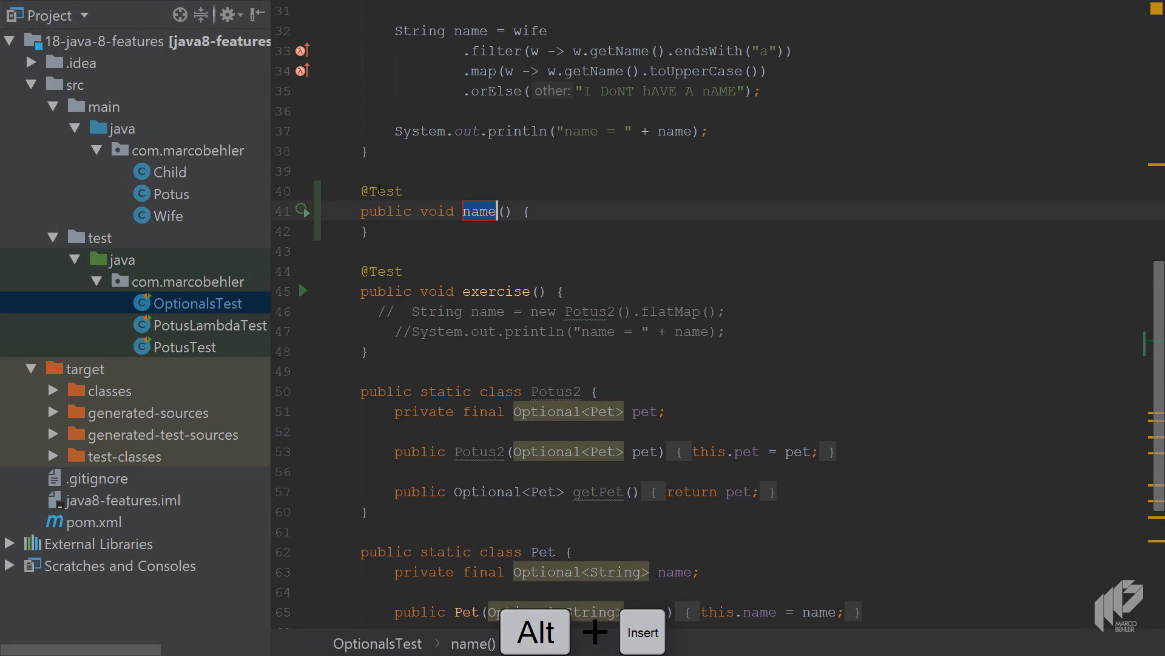
type("optionals")
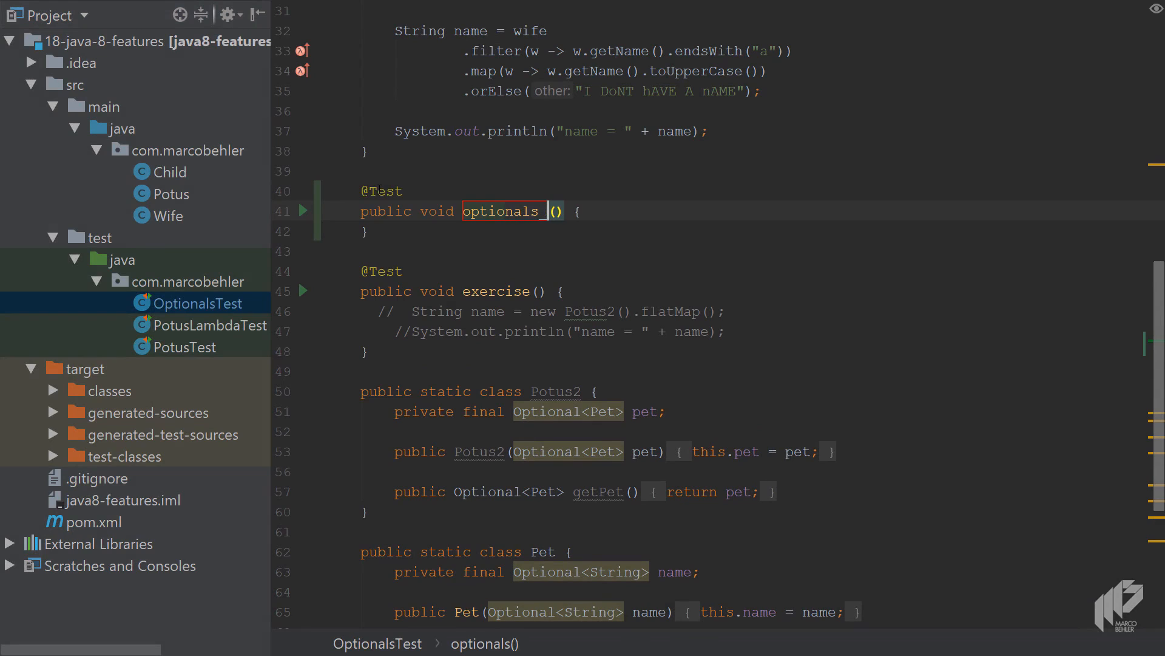
type("_part_3")
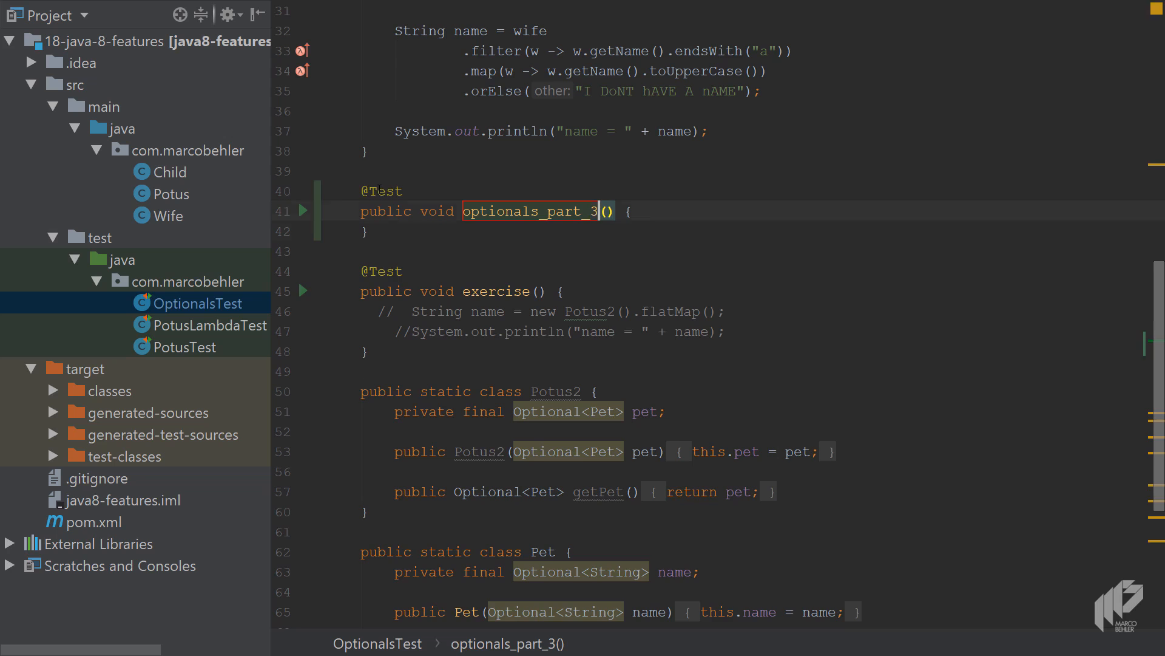
scroll("up", 3)
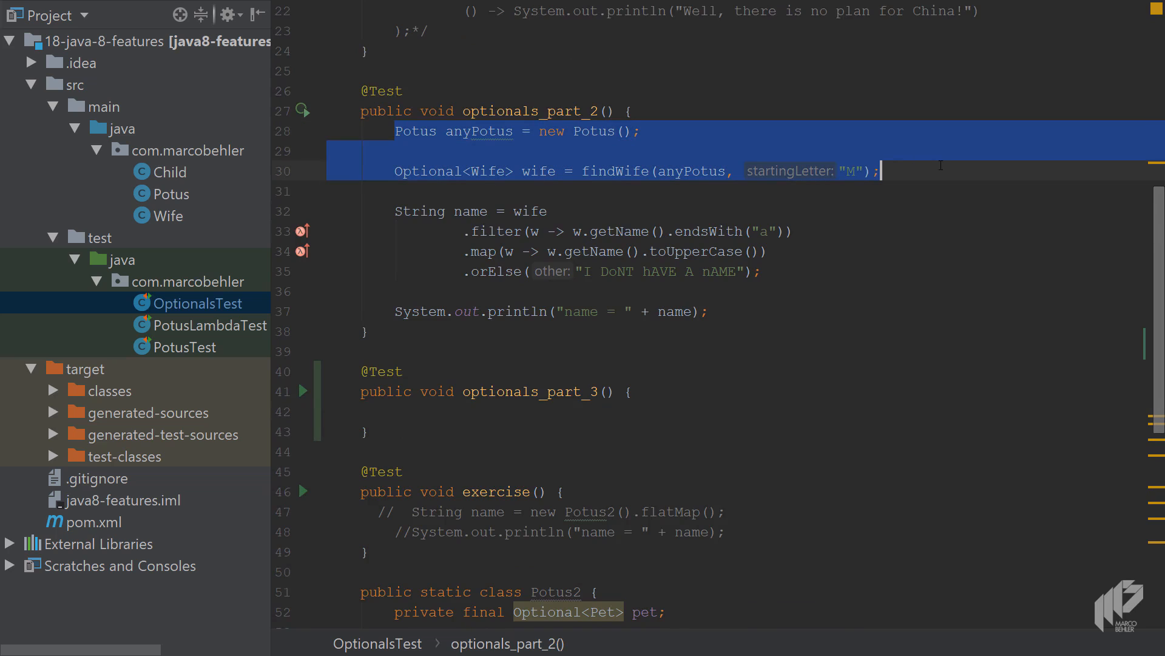
mouse_move(617, 176)
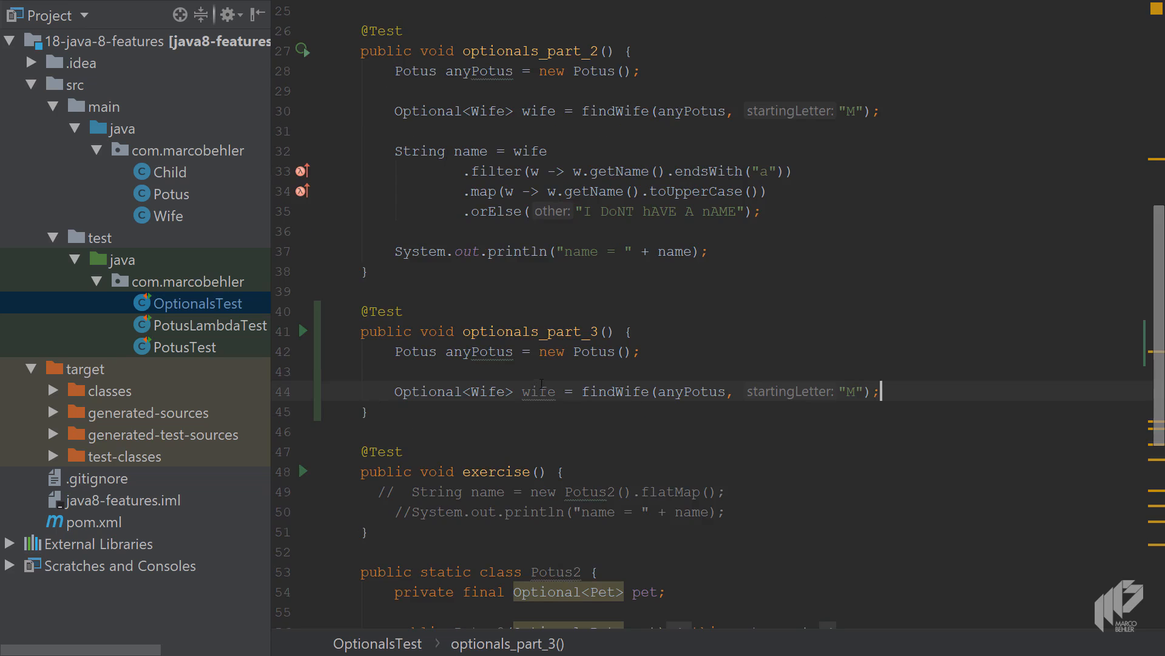
scroll("down", 3)
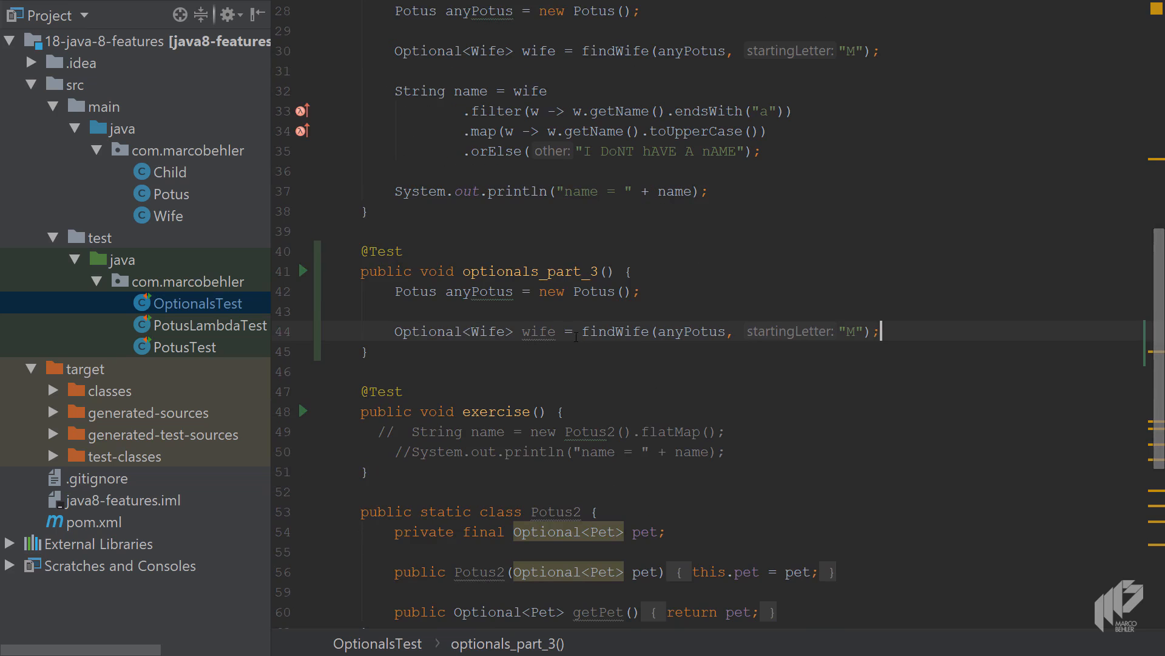
double_click(614, 330)
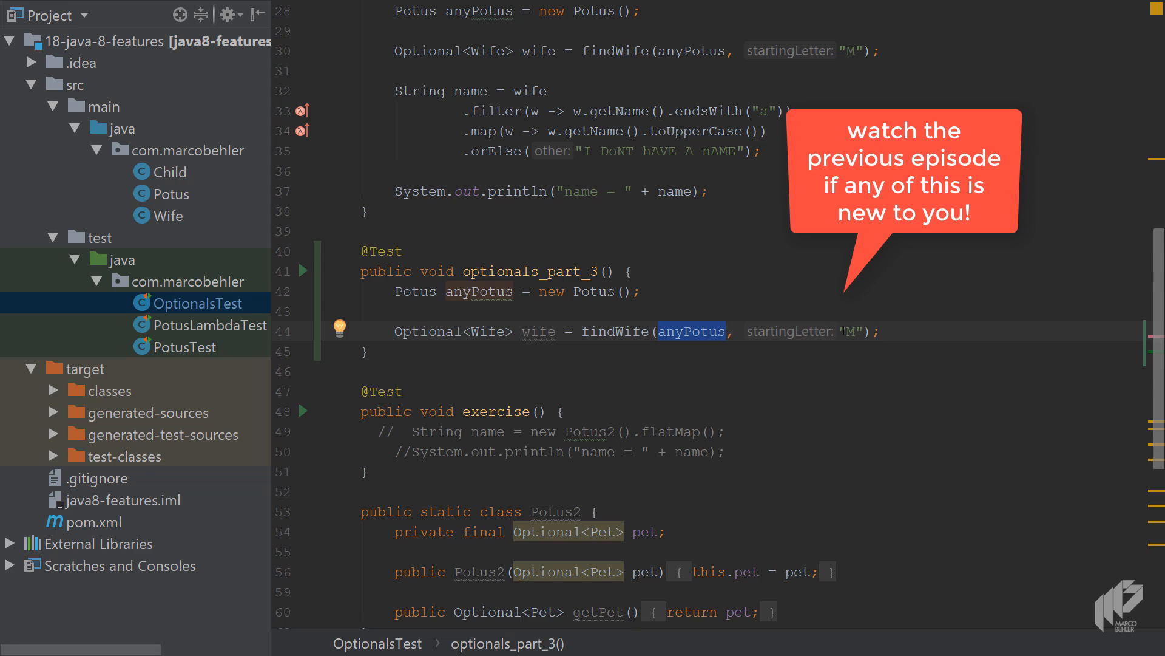
left_click(859, 330)
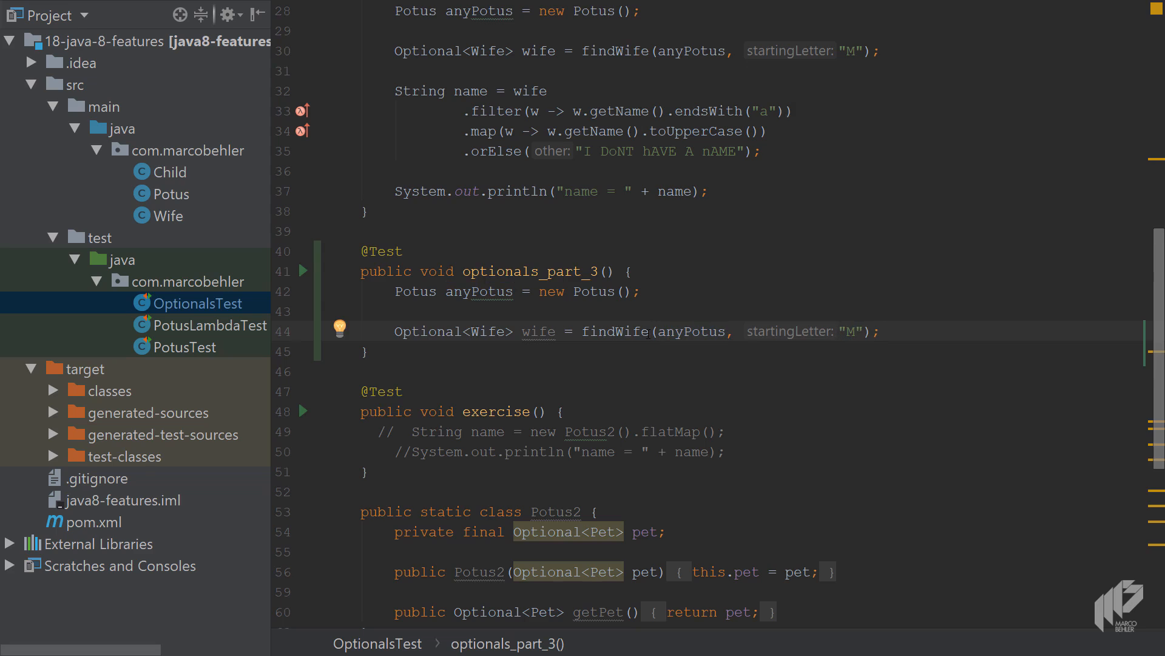
left_click(547, 331)
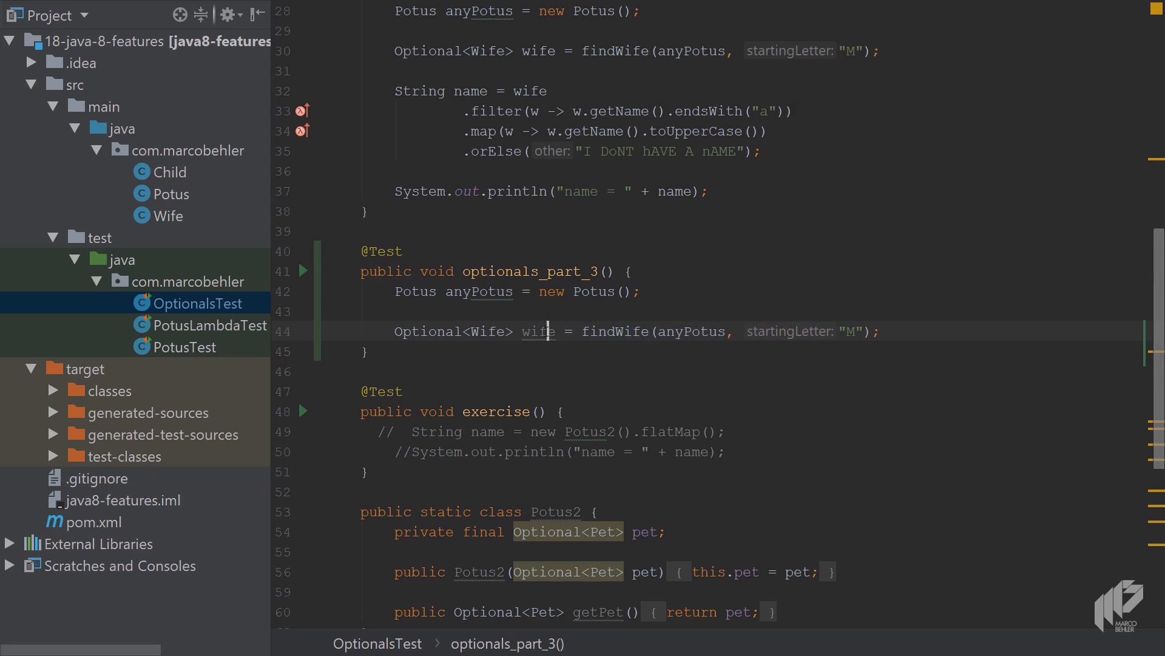
mouse_move(538, 330)
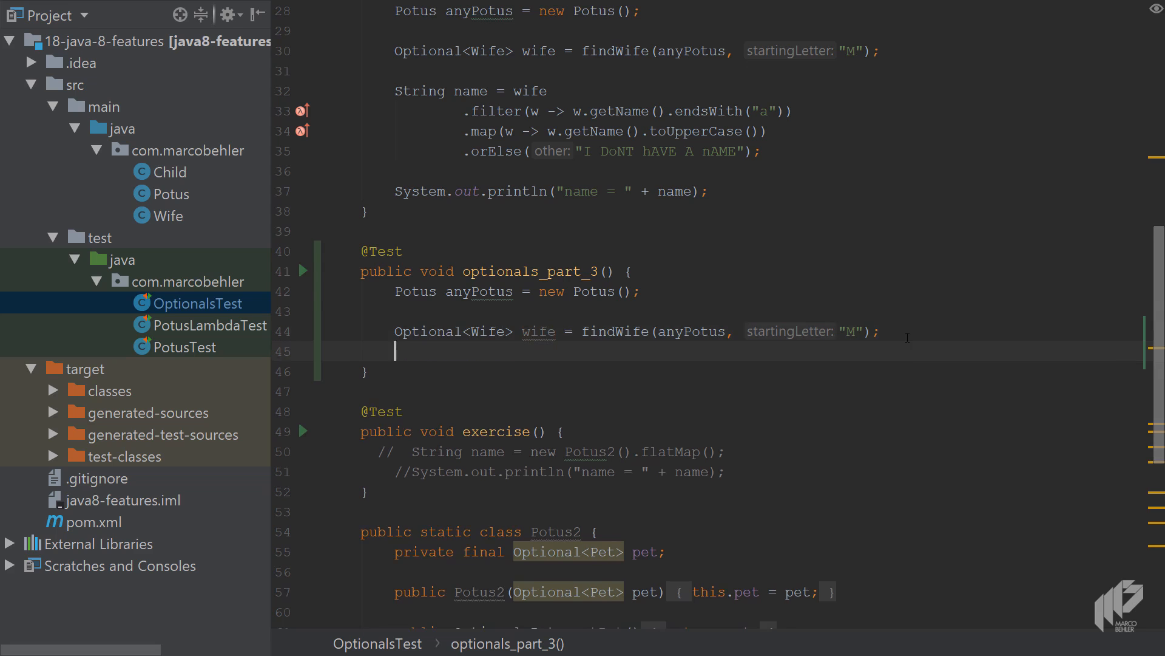
scroll("down", 3)
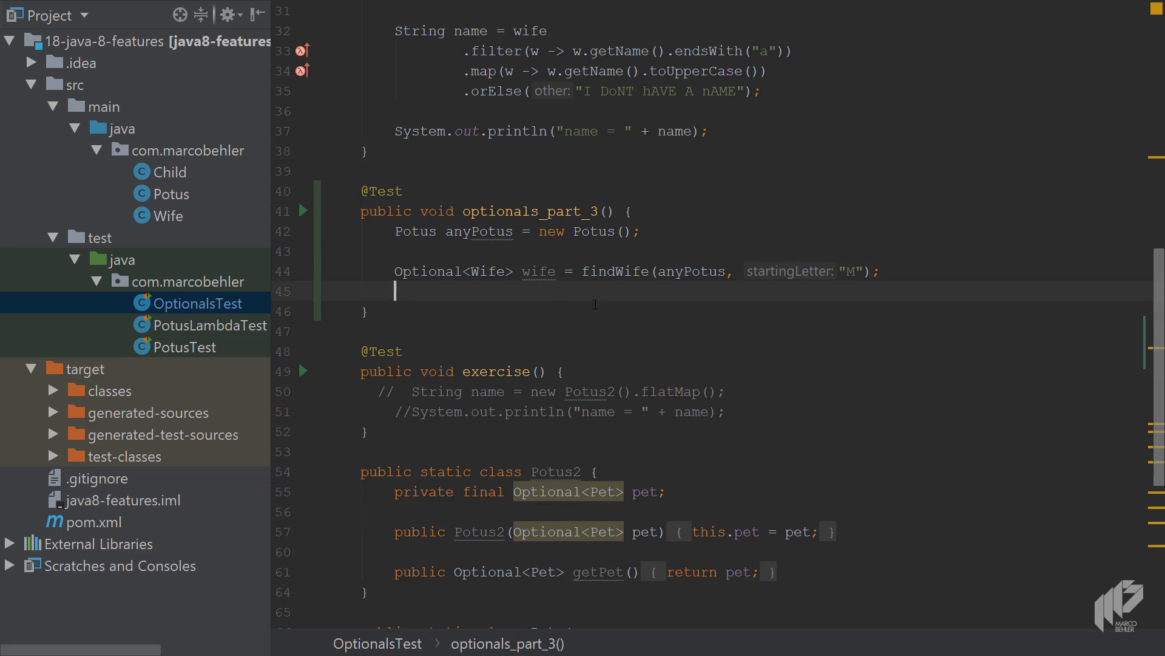
mouse_move(490, 292)
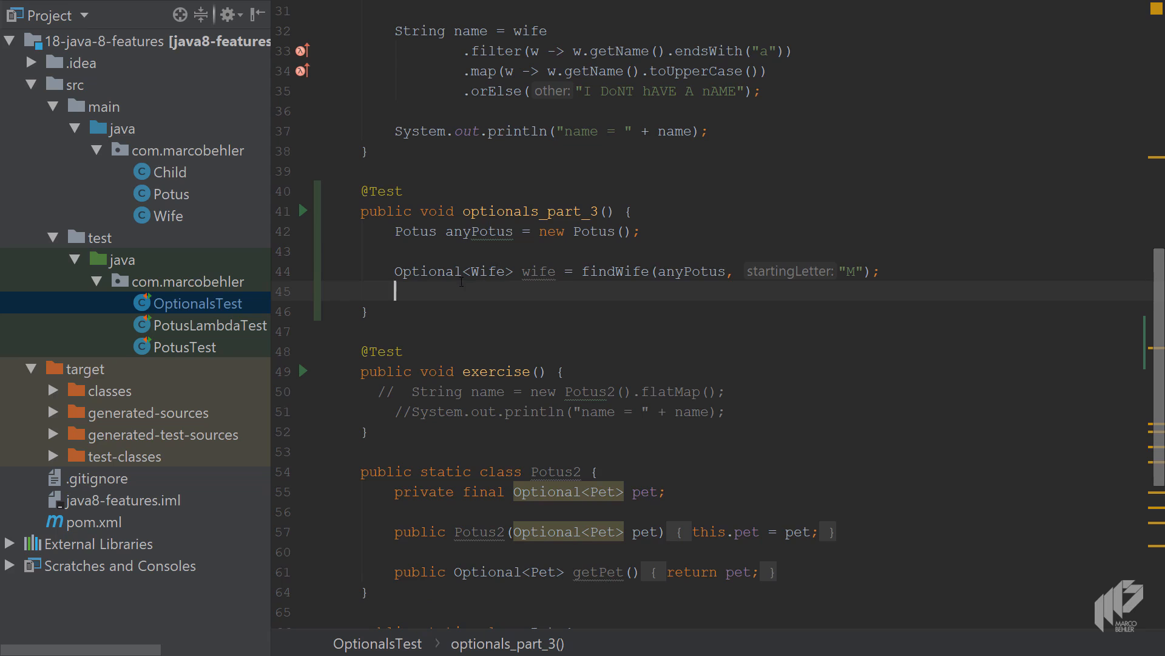
mouse_move(458, 287)
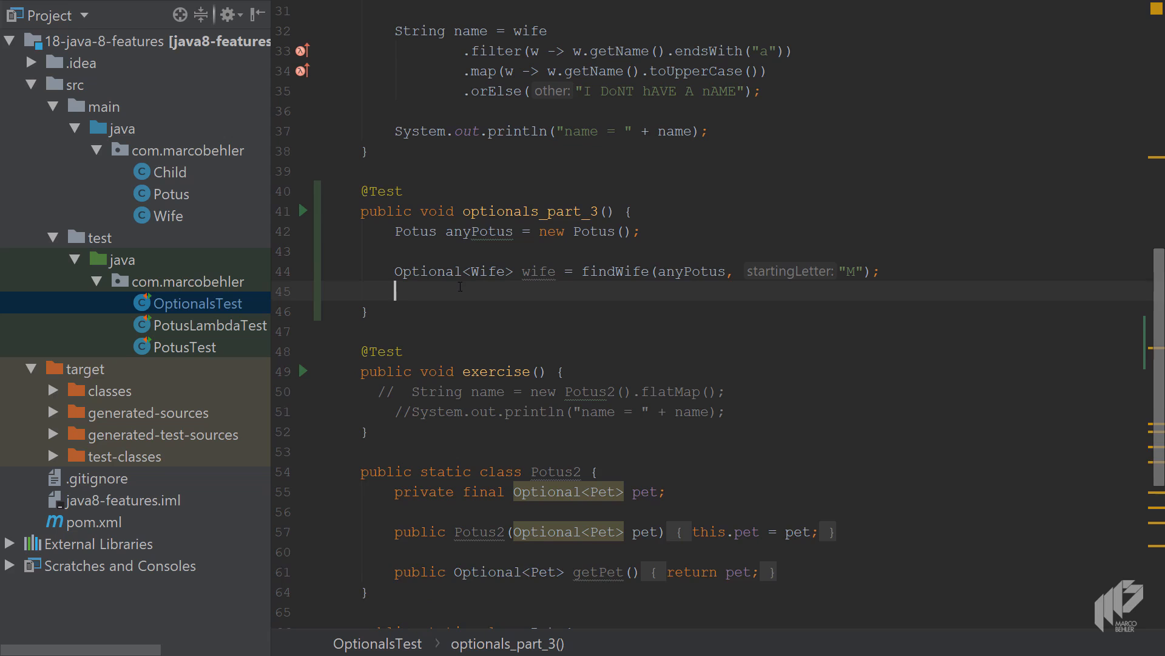
Call wife.orElse with a new Wife "Melanie" and Collections.emptyList() as children.
type("wife.")
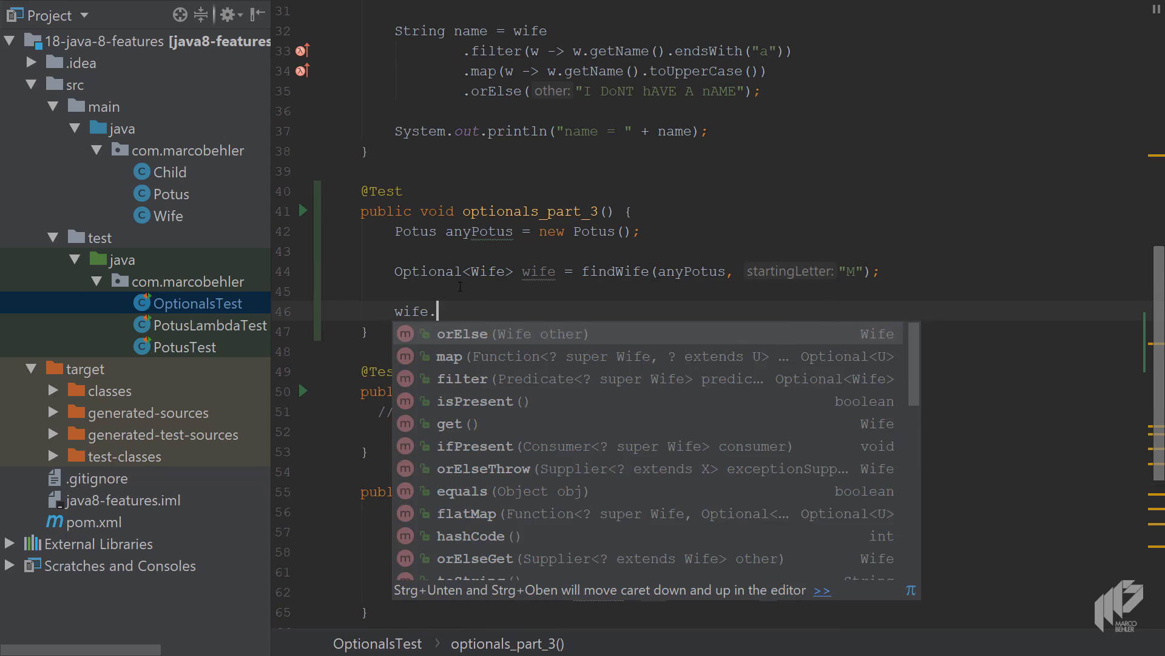
left_click(461, 333)
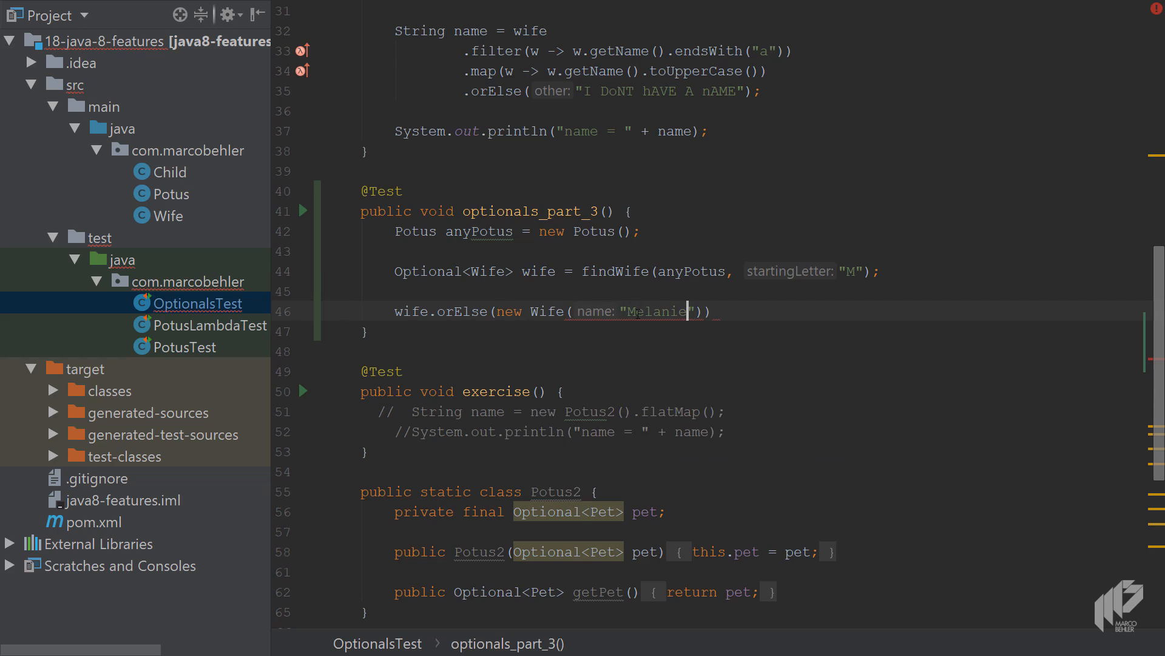
type(", Colle")
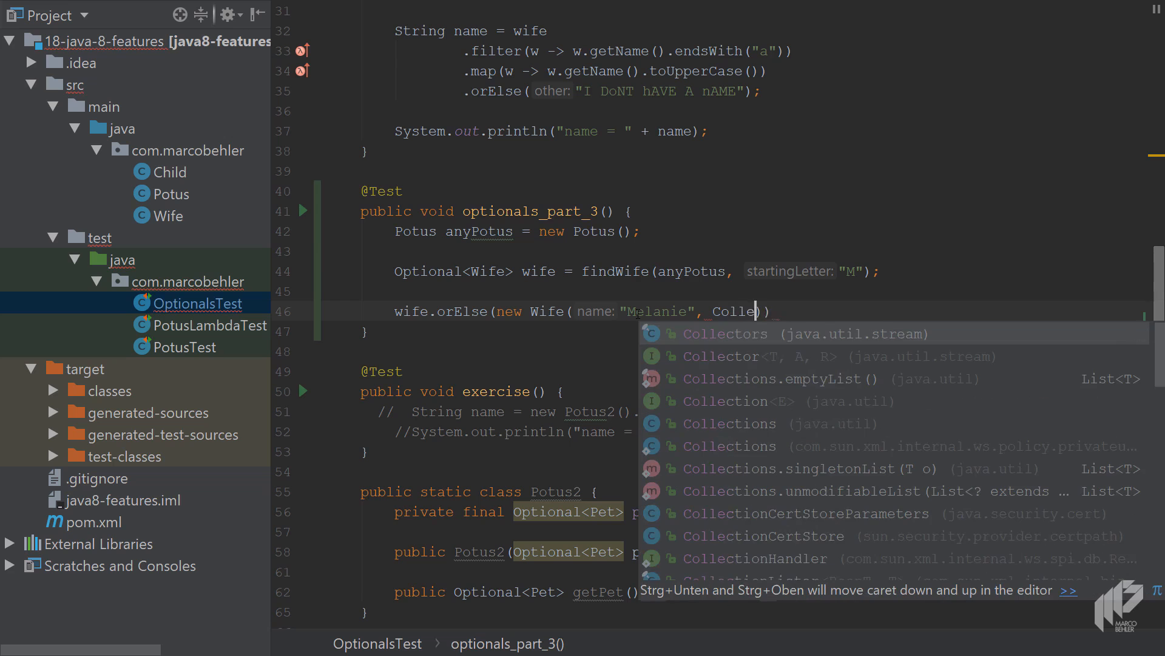
type("Collections.e")
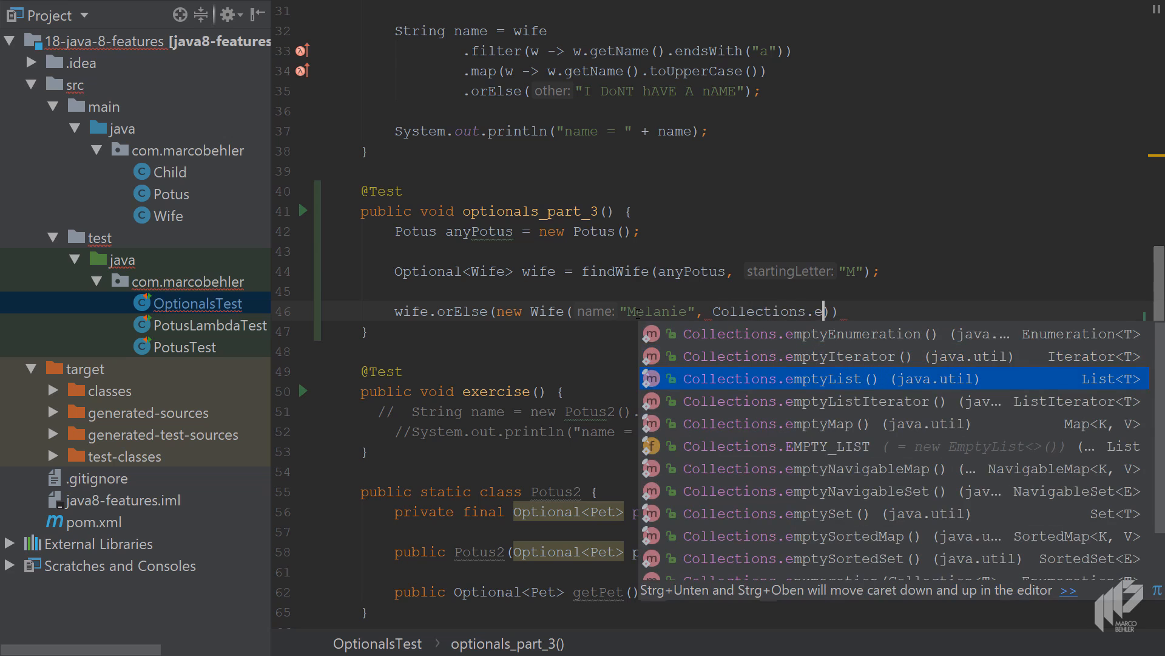
left_click(791, 378)
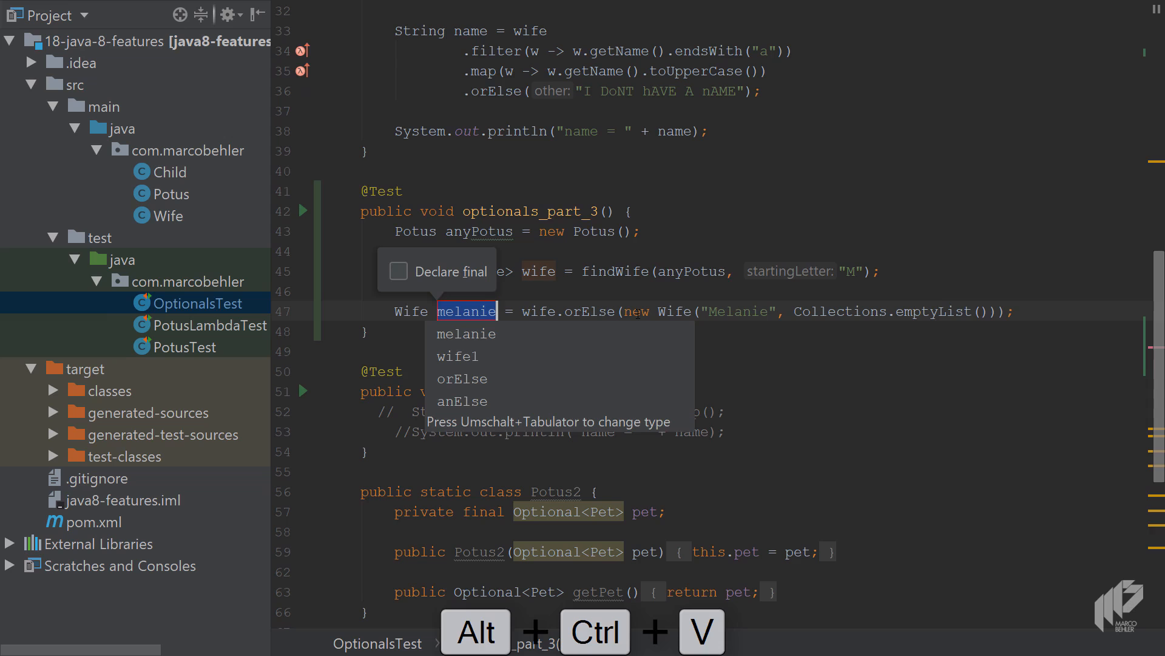
Store the fallback as plainWife and print it with System.out.println.
type("plainWif")
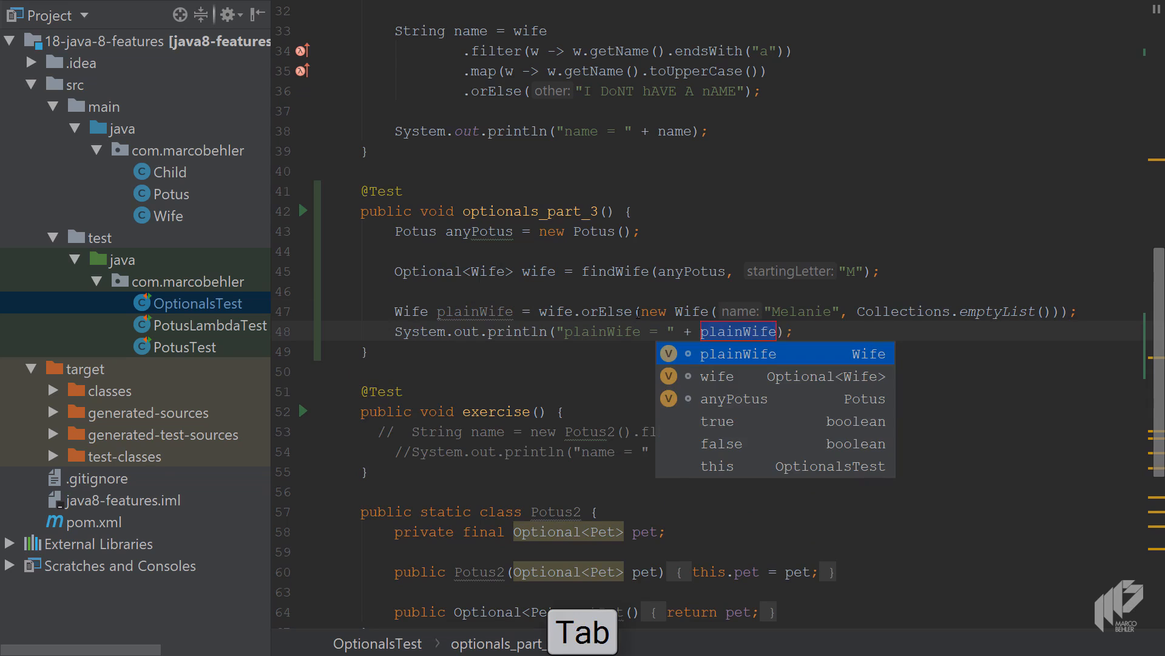
key("Tab")
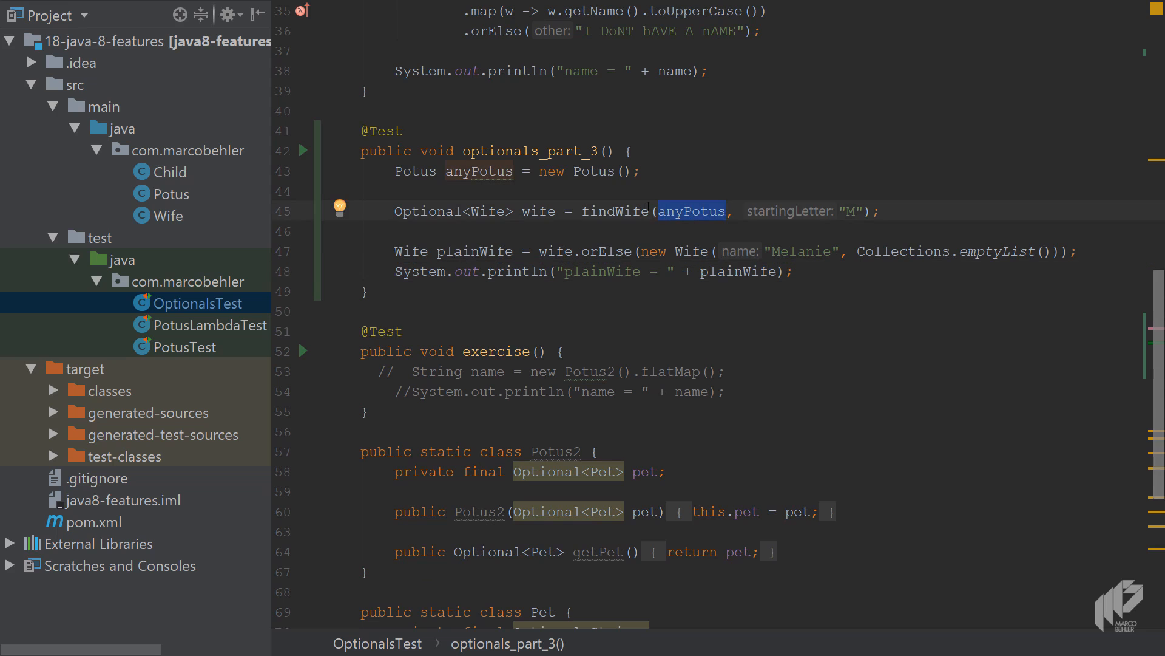
left_click(847, 210)
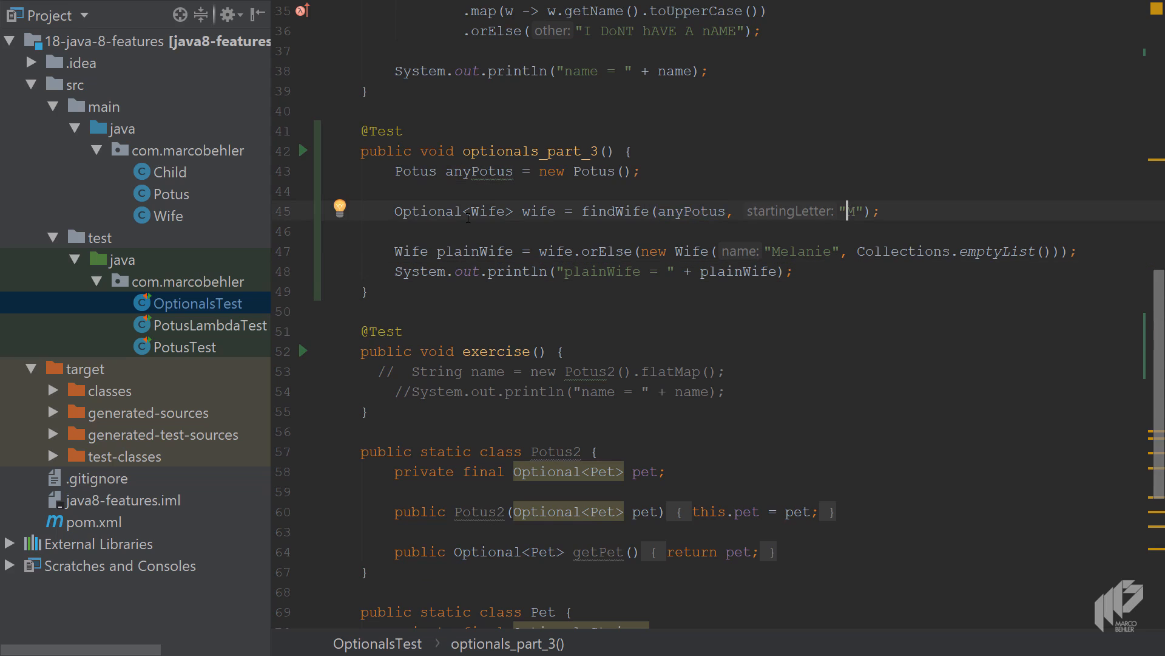
double_click(473, 251)
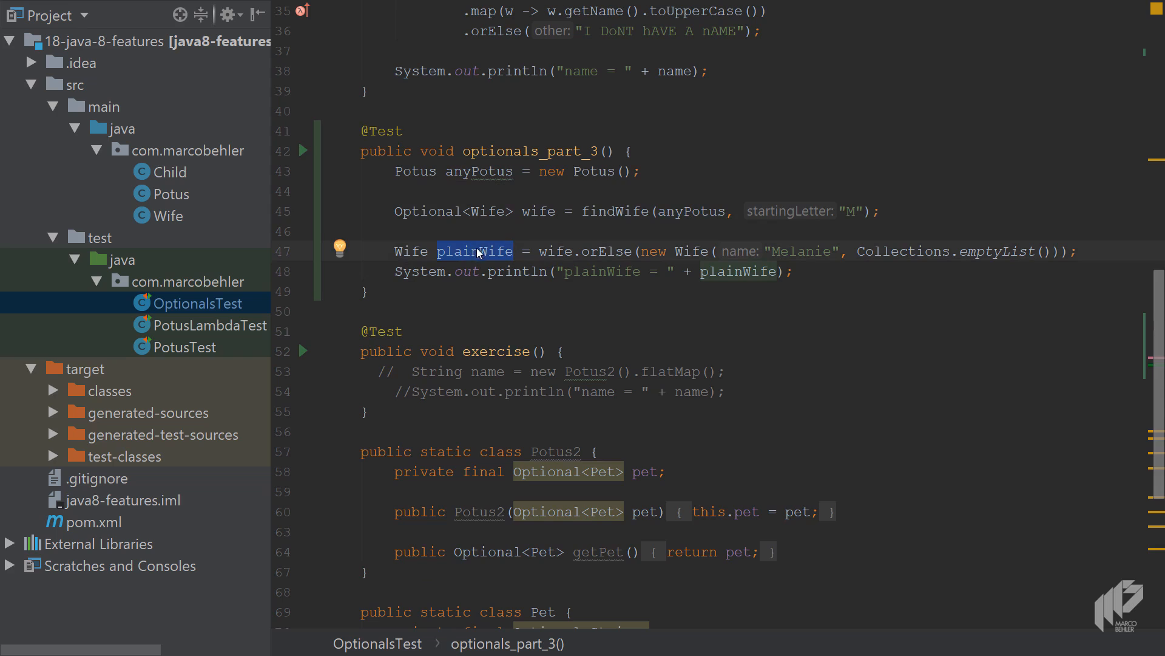
left_click(609, 250)
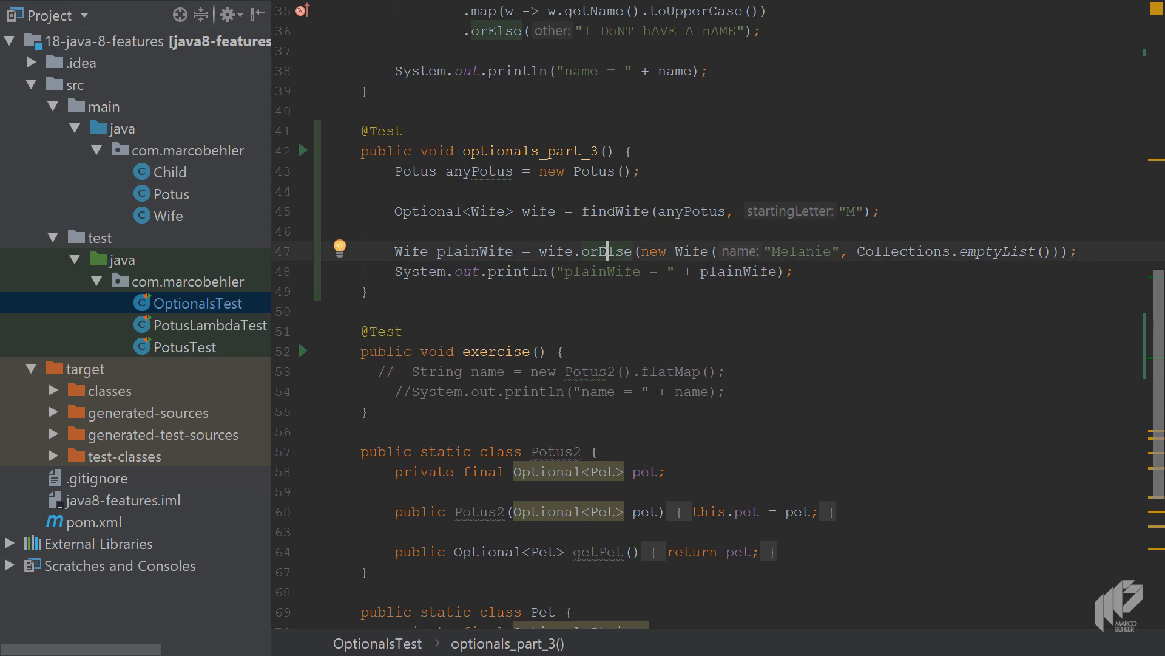
left_click(792, 270)
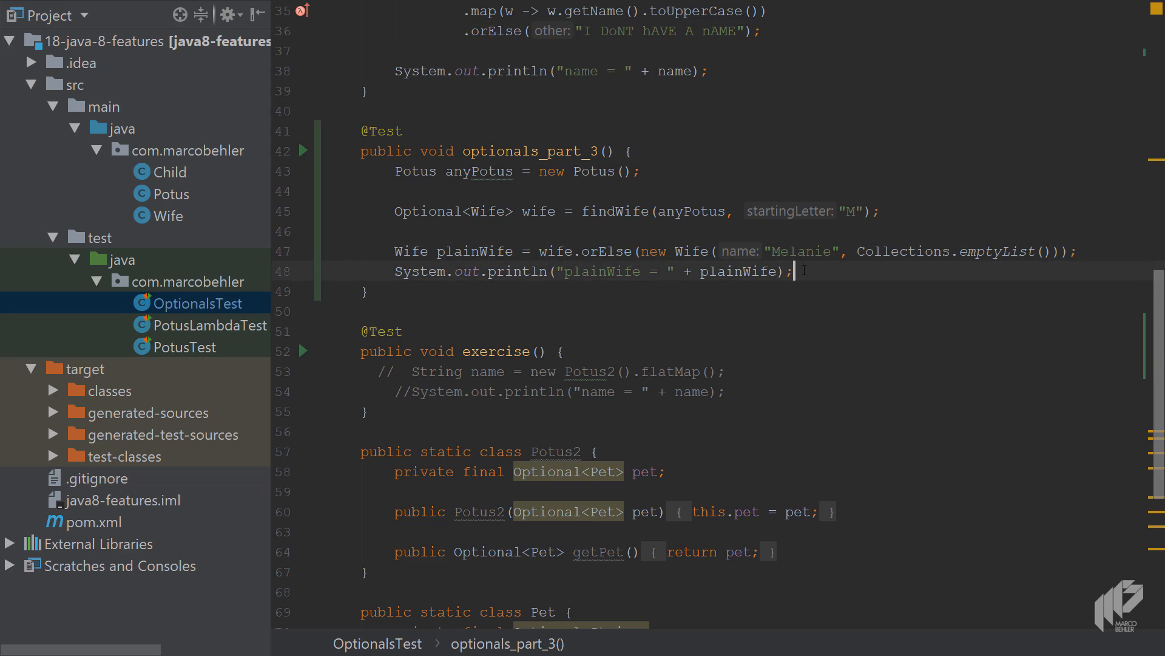
Run optionals_part_3 so it passes and prints plainWife as Melanie with no children.
key("ctrl+shift+f10")
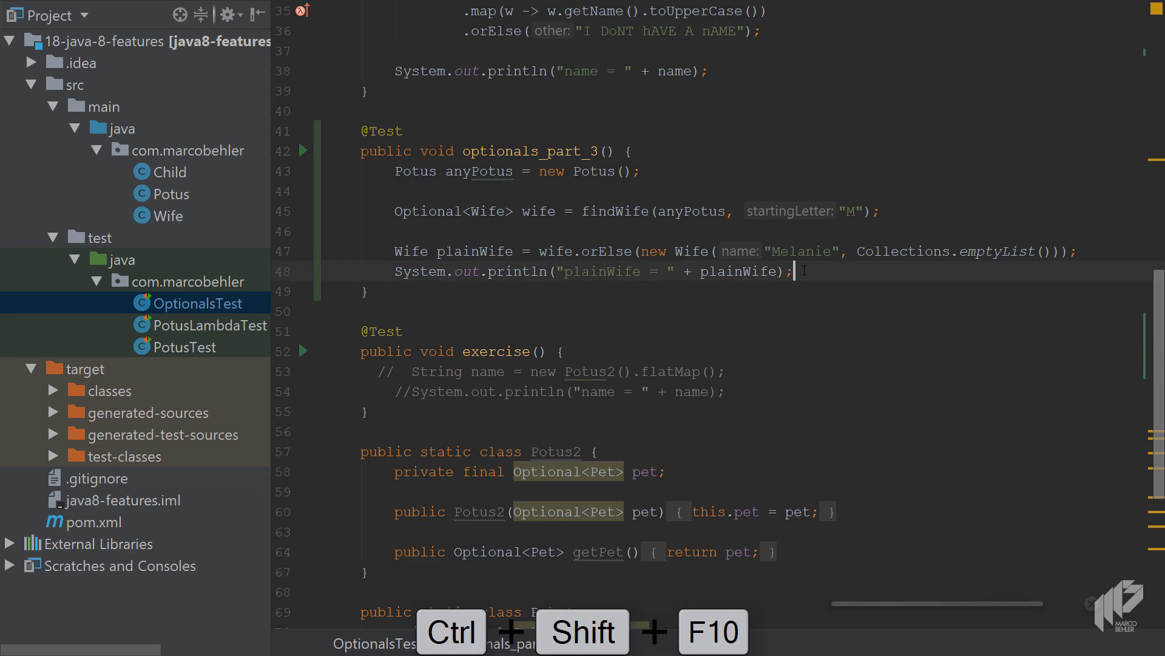
key("ctrl+shift+f10")
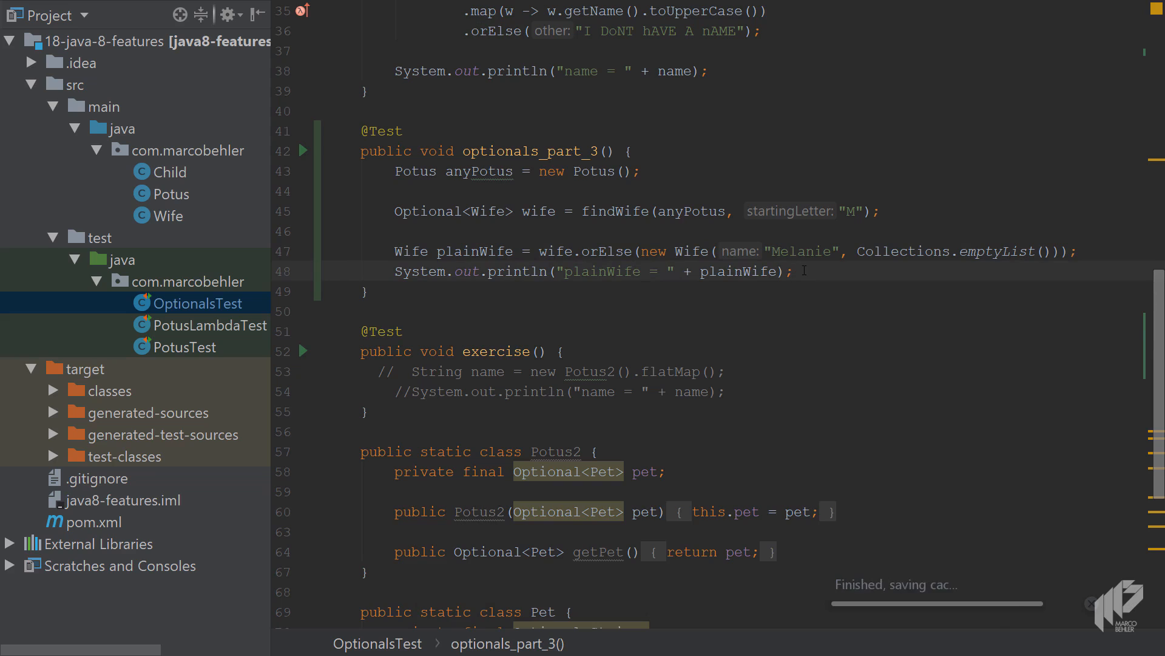
left_click(303, 150)
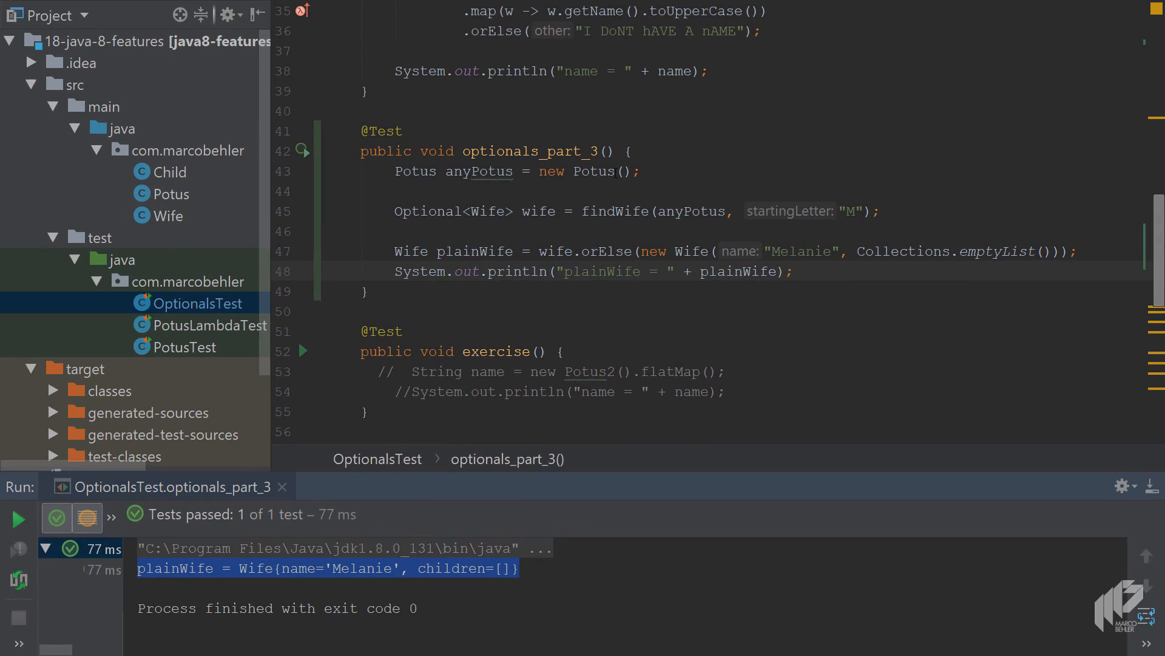
left_click(796, 271)
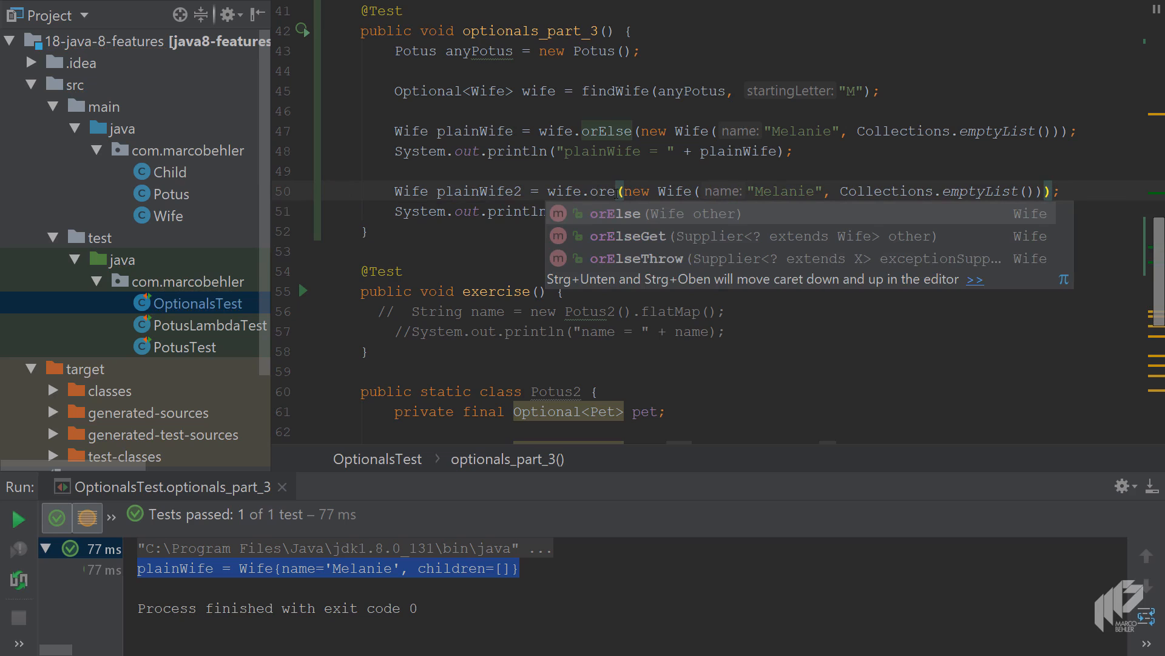
Make plainWife2 use wife.orElseGet with a lambda () -> creating the Melanie Wife.
key("Down")
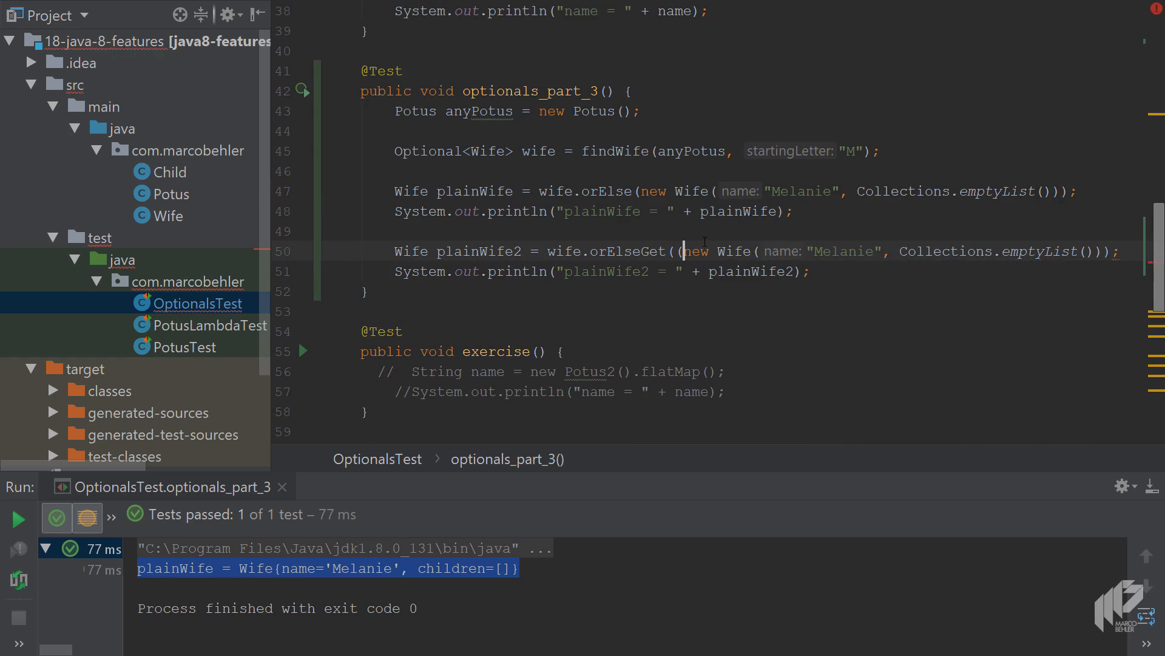
type("() ->")
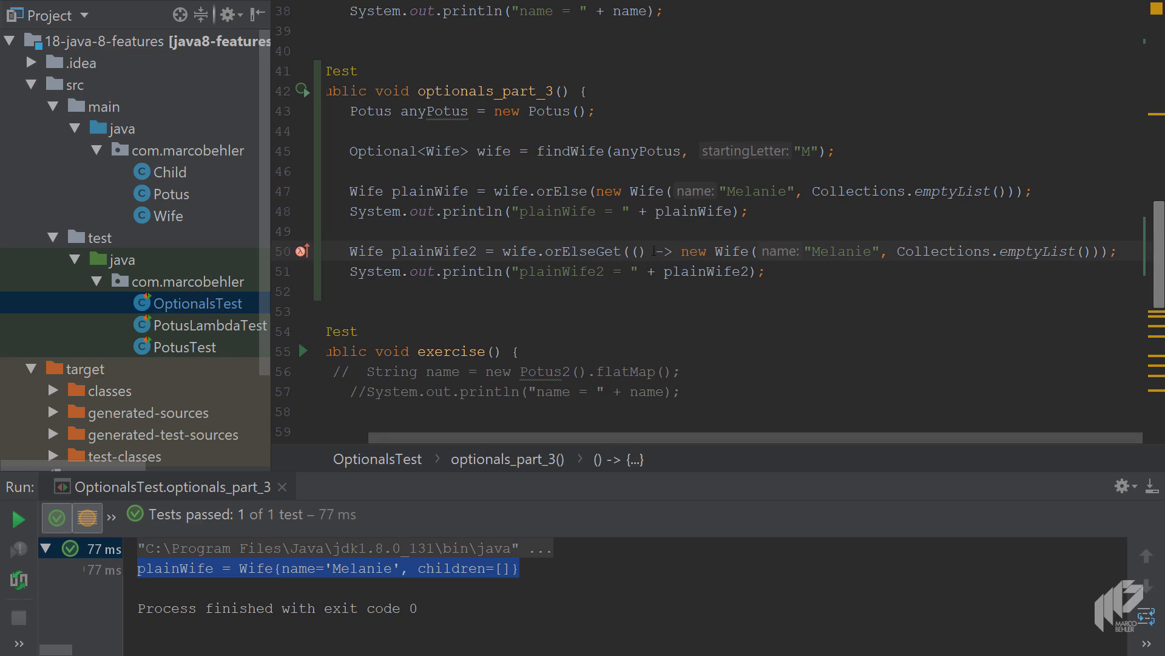
mouse_move(692, 238)
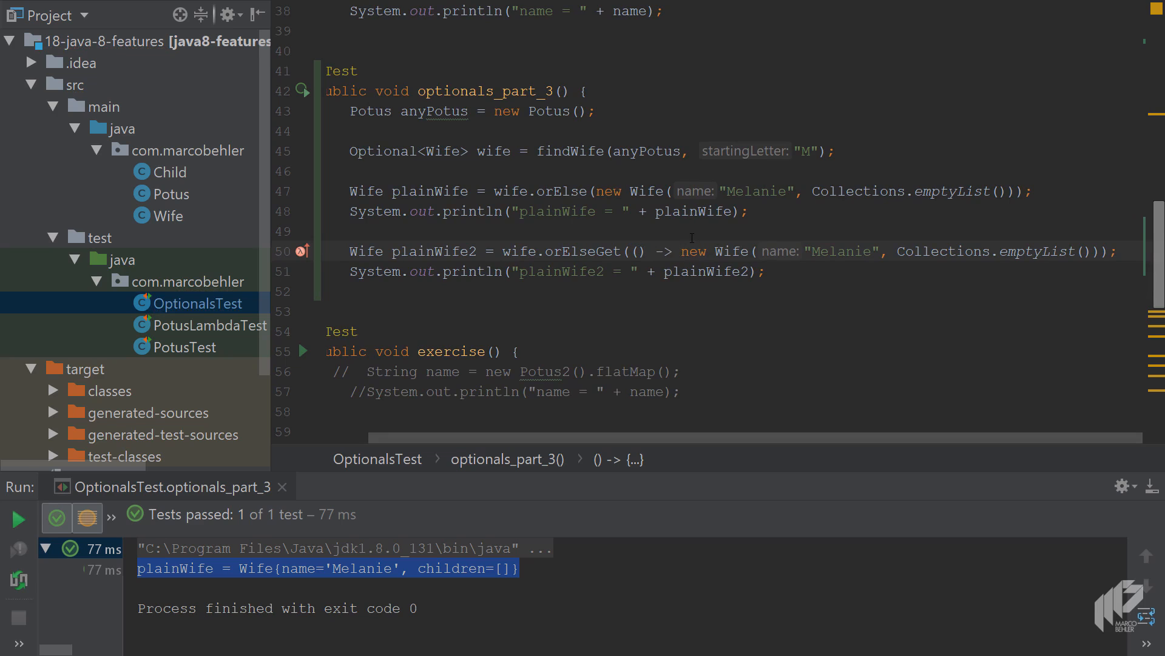
Rerun the test so both plainWife and plainWife2 print as Melanie, then select "Melanie" in the orElse line.
key("ctrl+shift+f10")
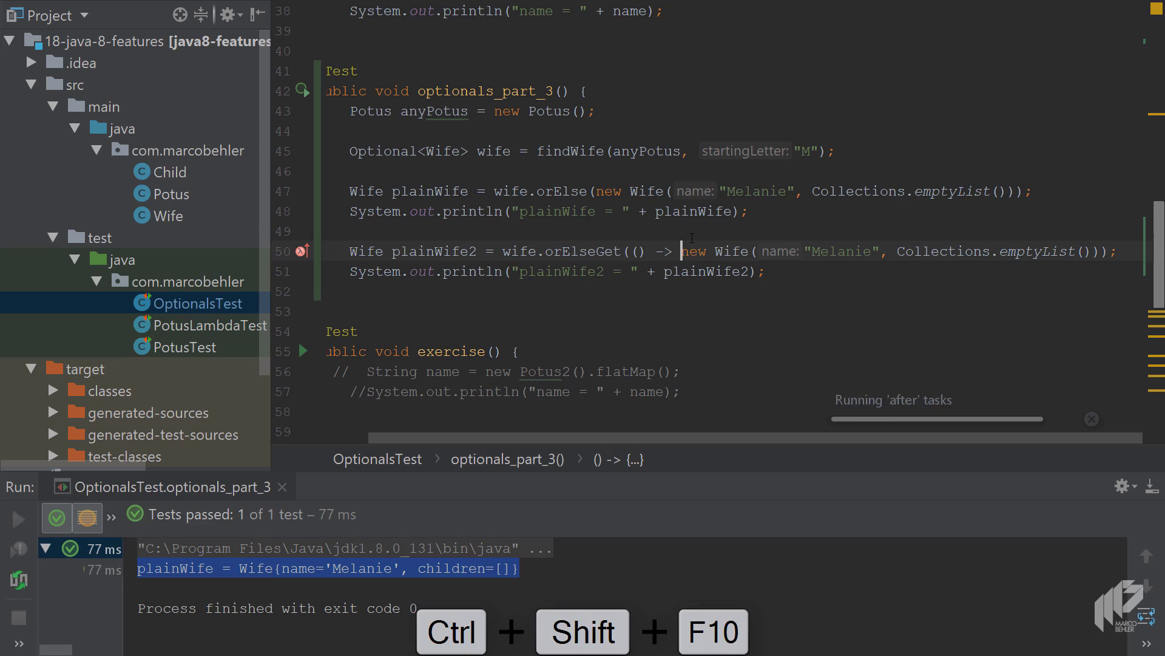
key("ctrl+shift+f10")
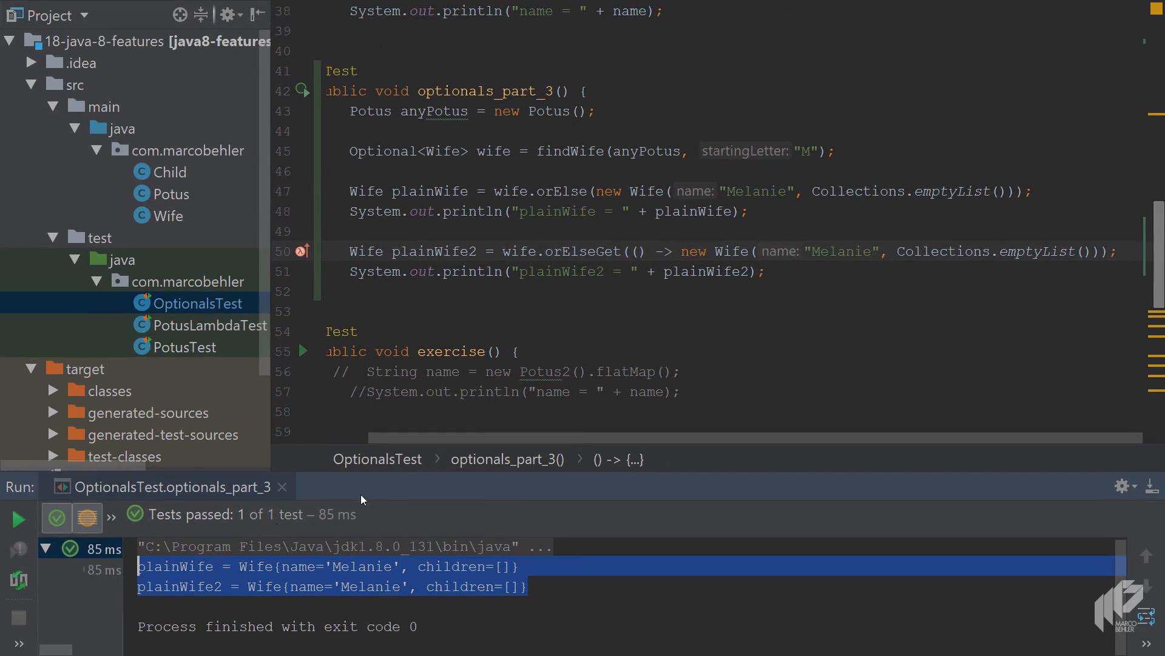
double_click(757, 191)
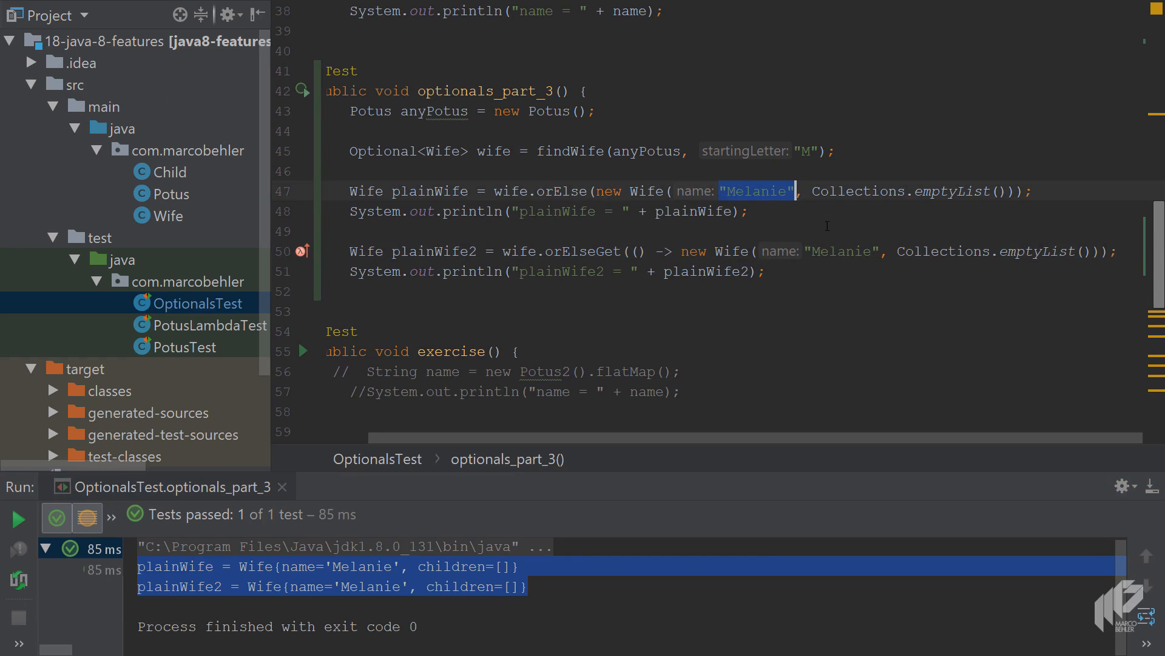
Extract the Melanie Wife creation into createNewWife, replacing the duplicate in orElseGet too.
key("alt+ctrl+m")
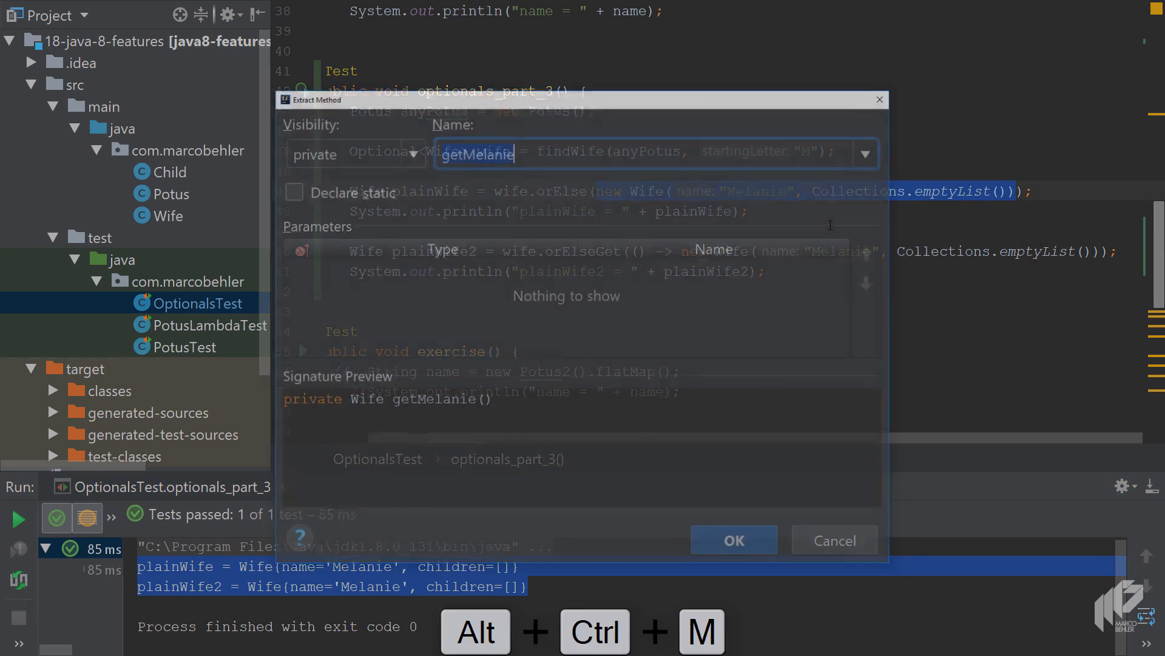
type("c")
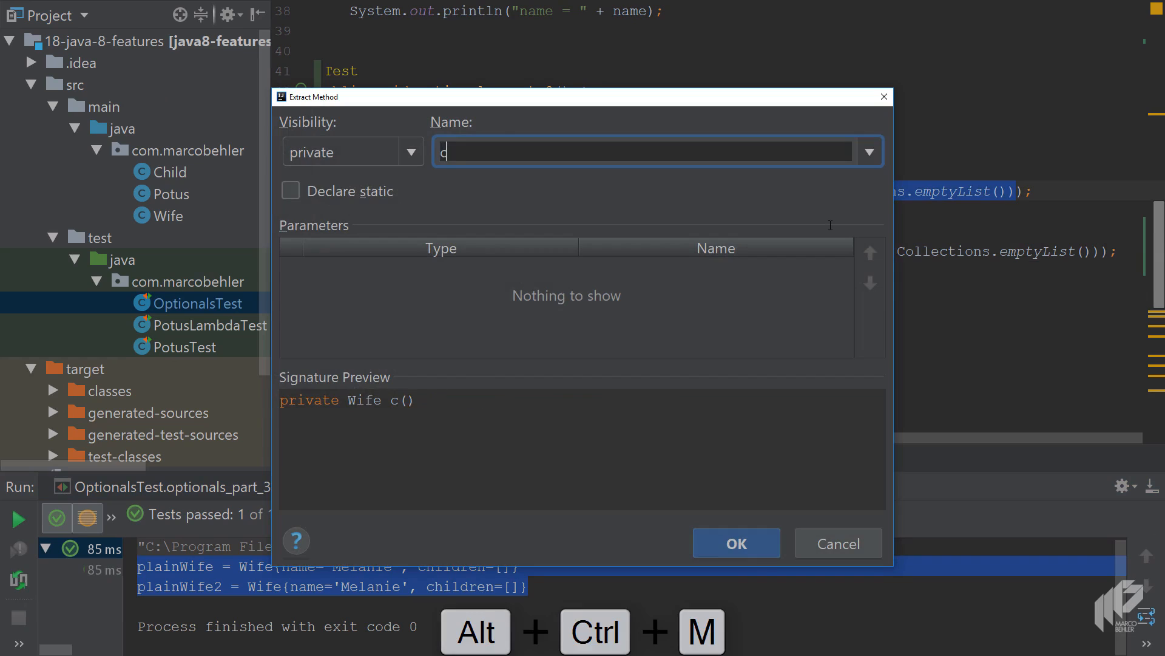
type("reateNew")
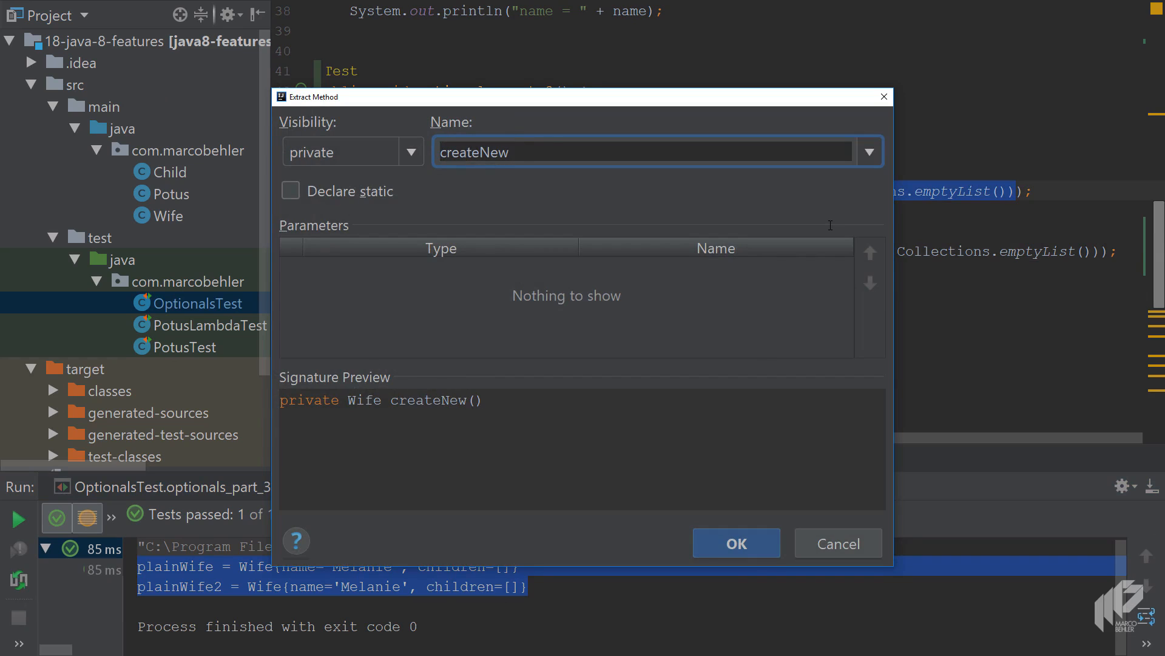
left_click(736, 543)
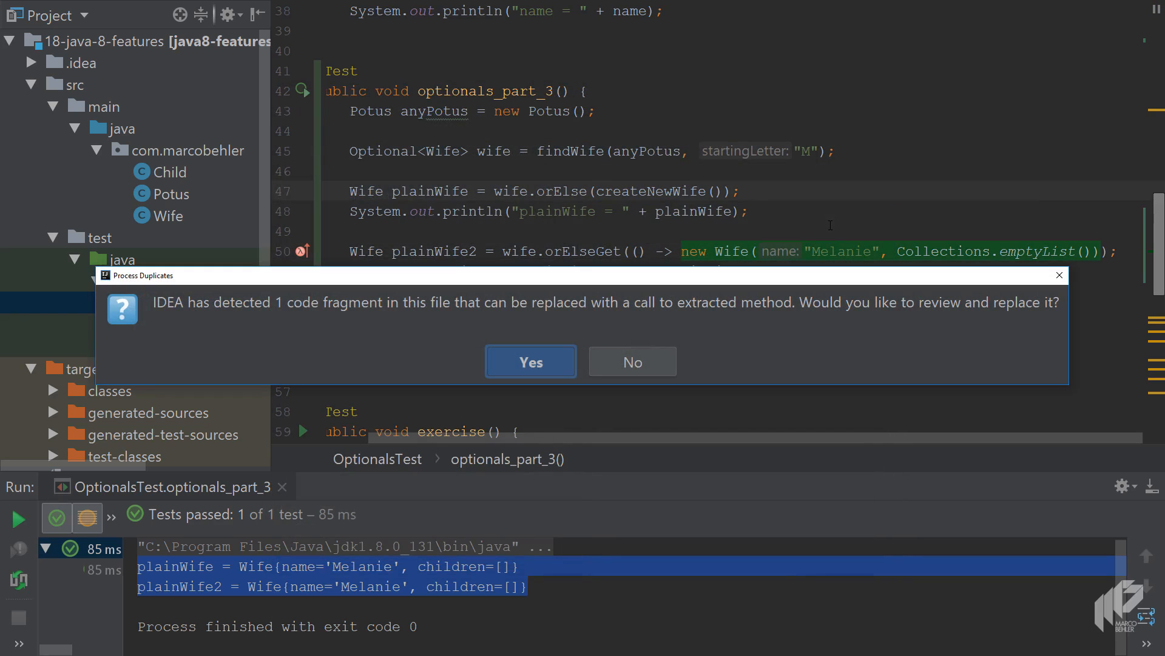
mouse_move(554, 353)
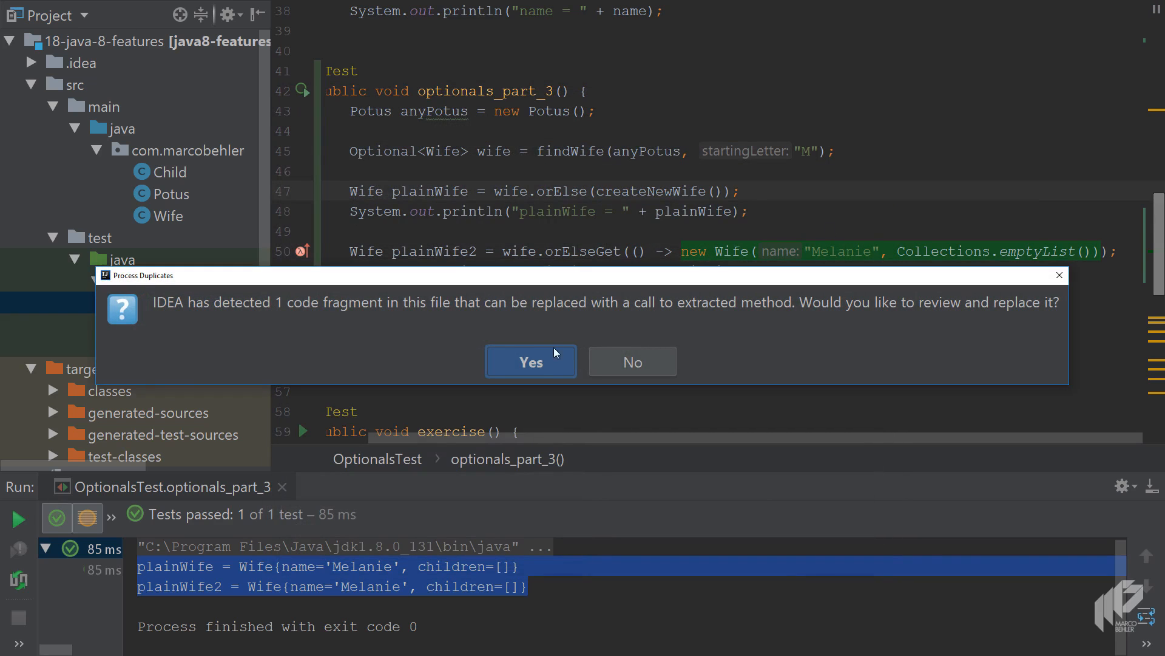
left_click(531, 362)
type("s")
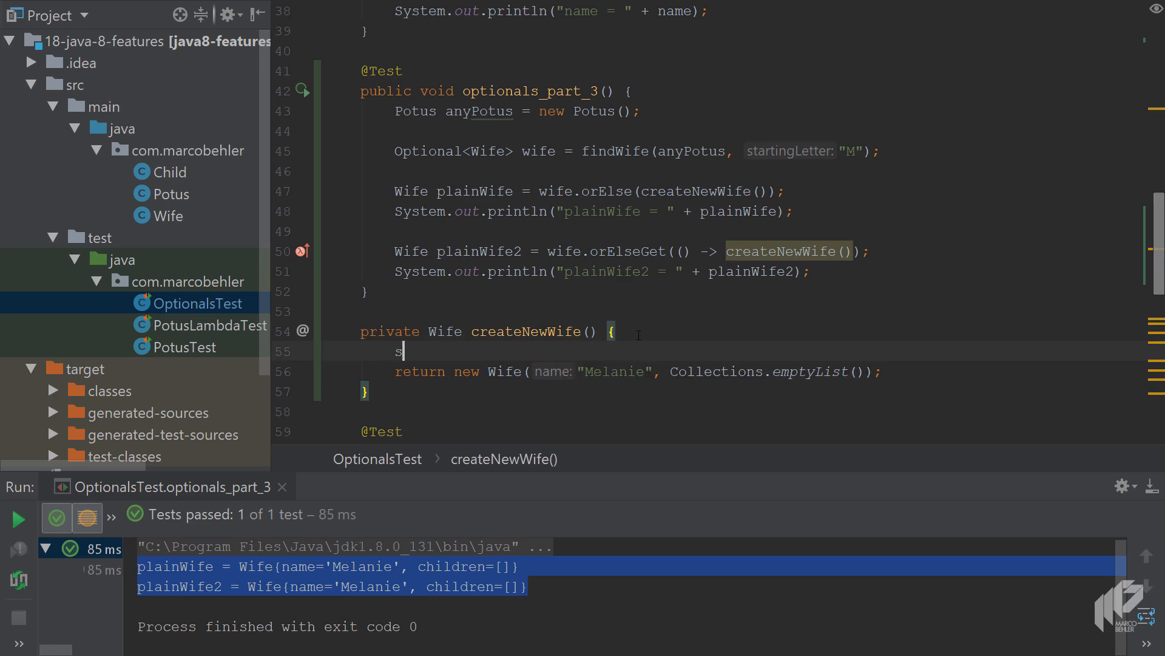
Print "createNewWife method was called.." inside createNewWife and use this::createNewWife in orElseGet.
key("Tab")
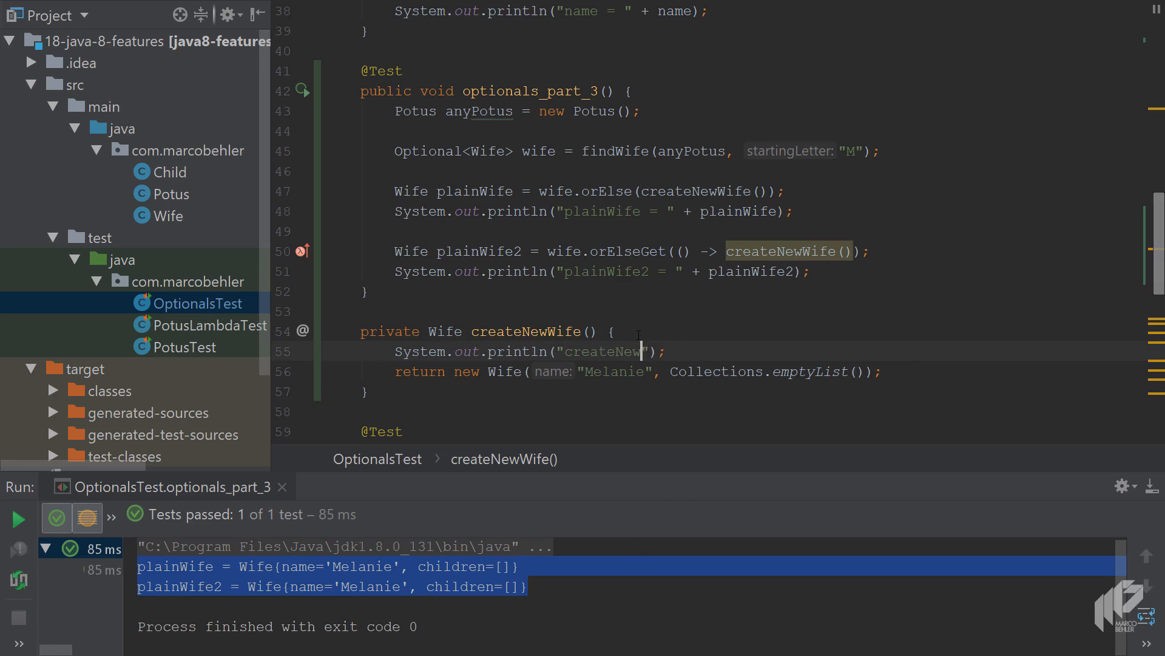
type("method was called..")
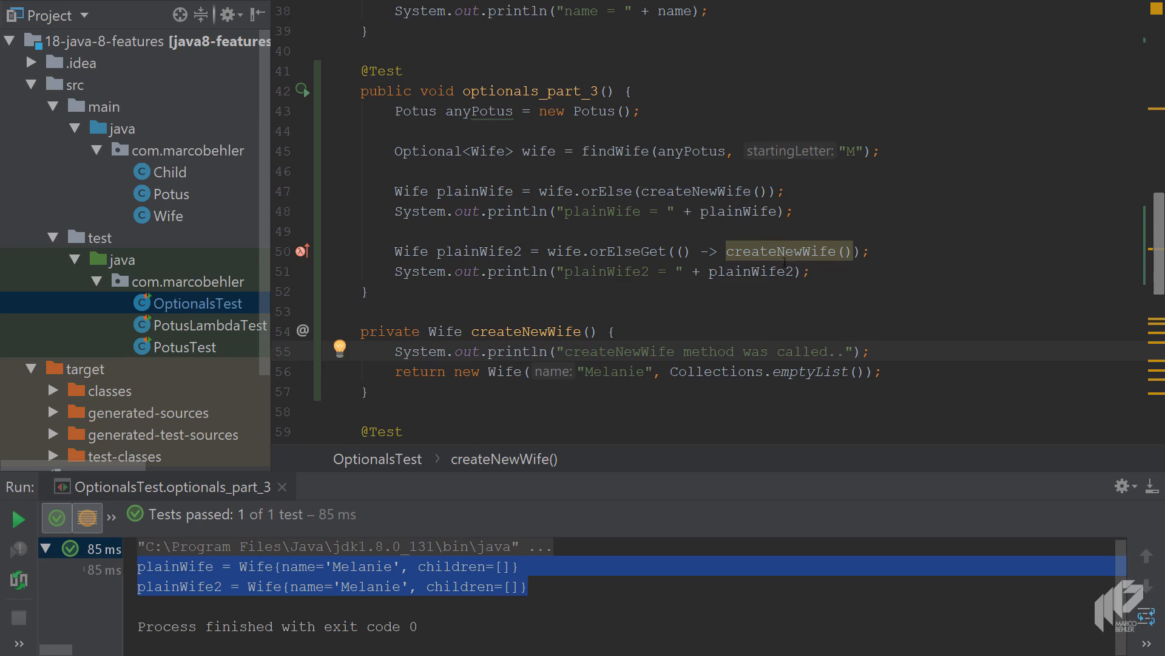
key("Alt+Return")
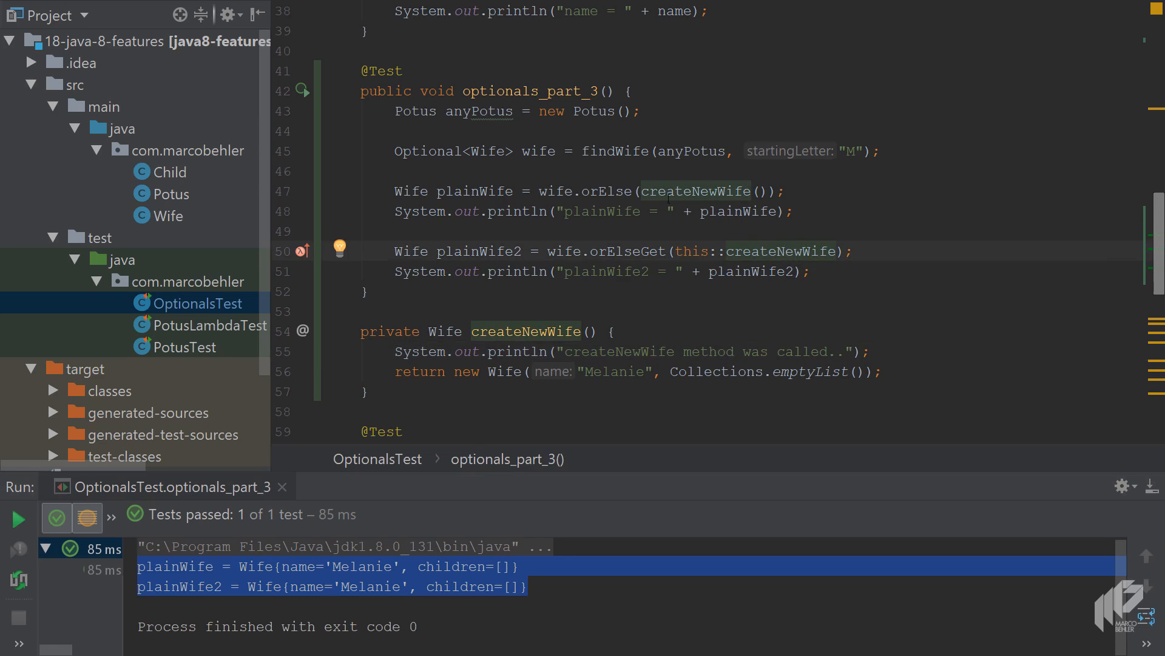
double_click(702, 191)
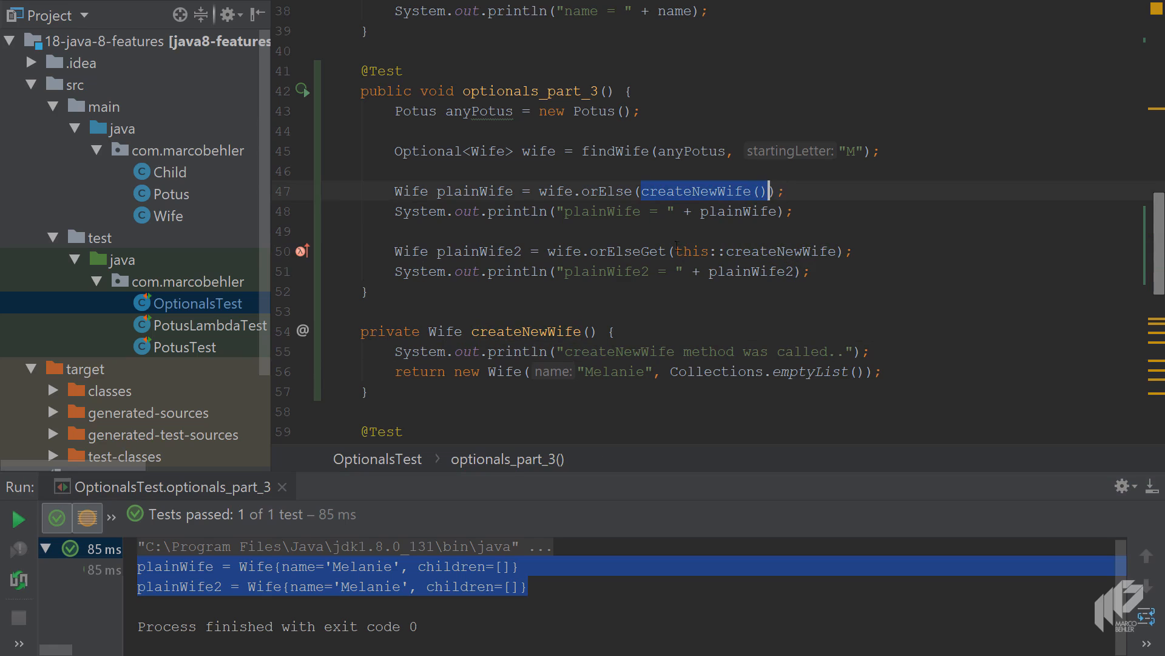
left_click(643, 111)
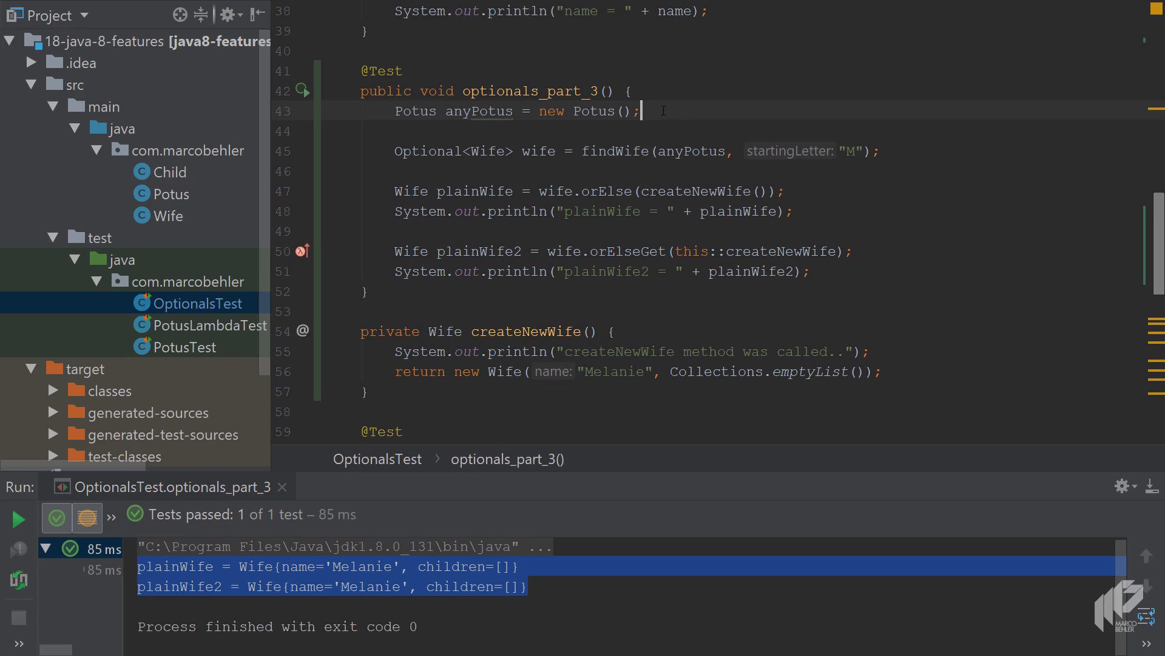
Add anyPotus.getWives().add(new Wife("Mmmma", Collections.emptyList())) before the wife lookup.
type("any")
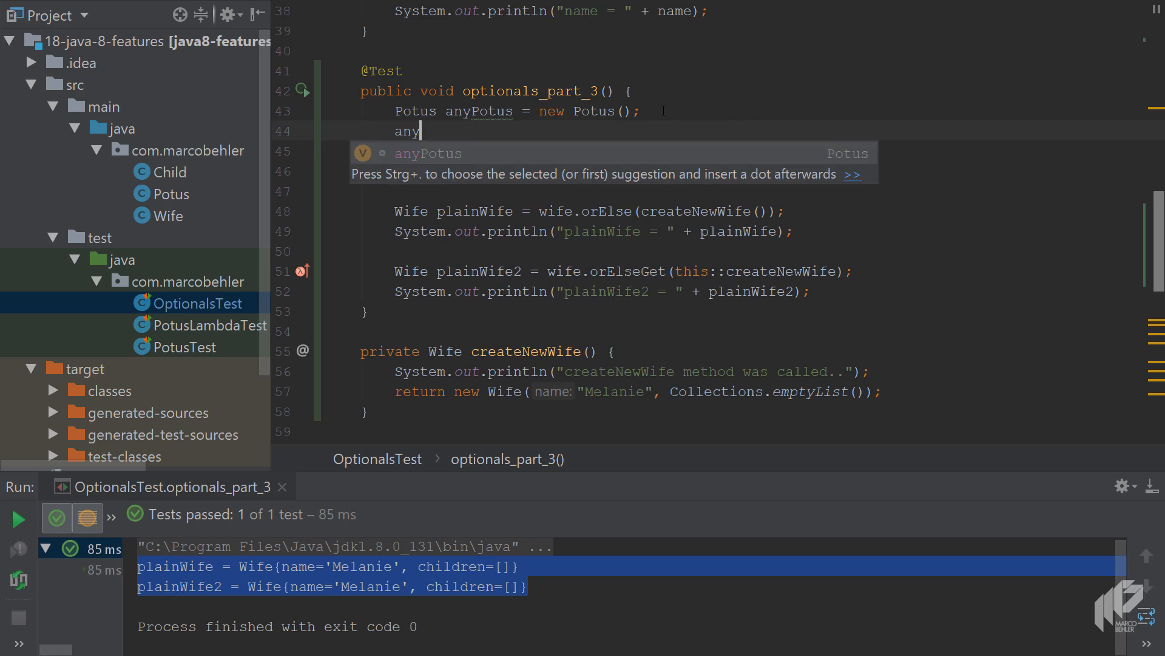
type("Potus.getWives().")
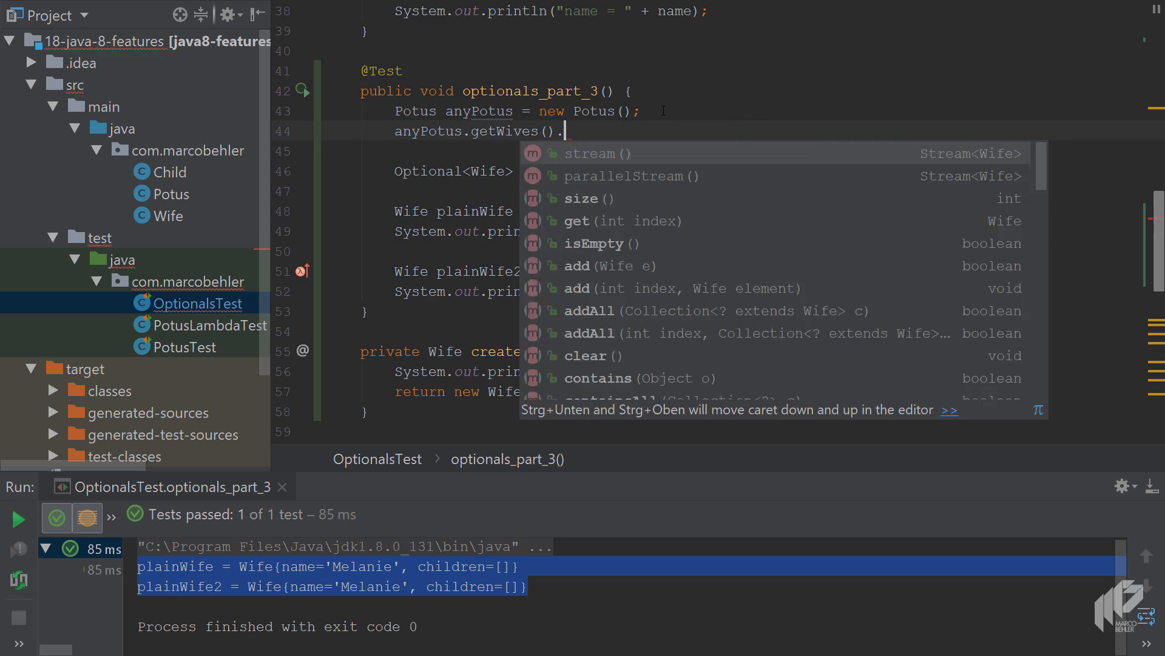
type(".add(new Wife(\"")
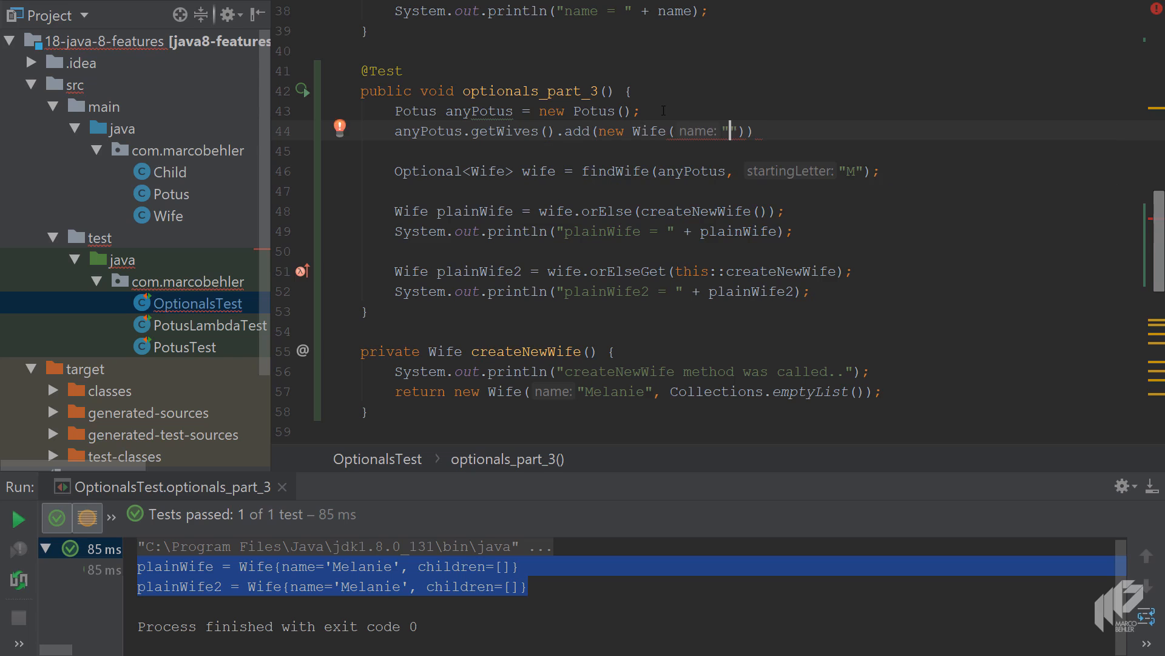
type("Mmm")
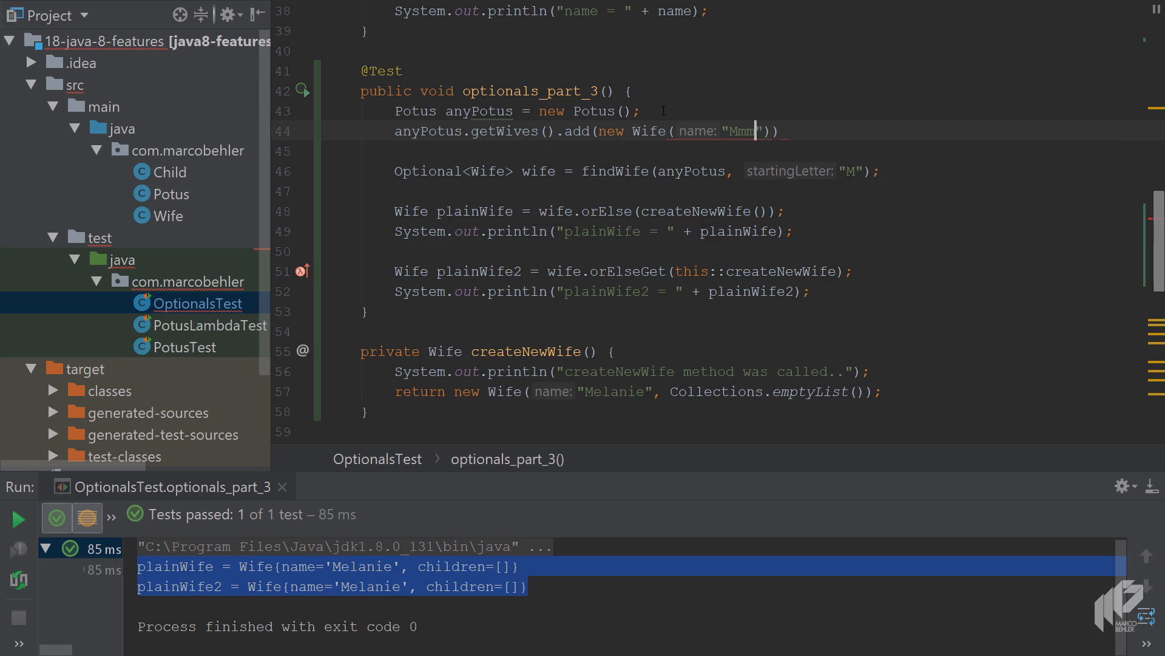
type("ma")
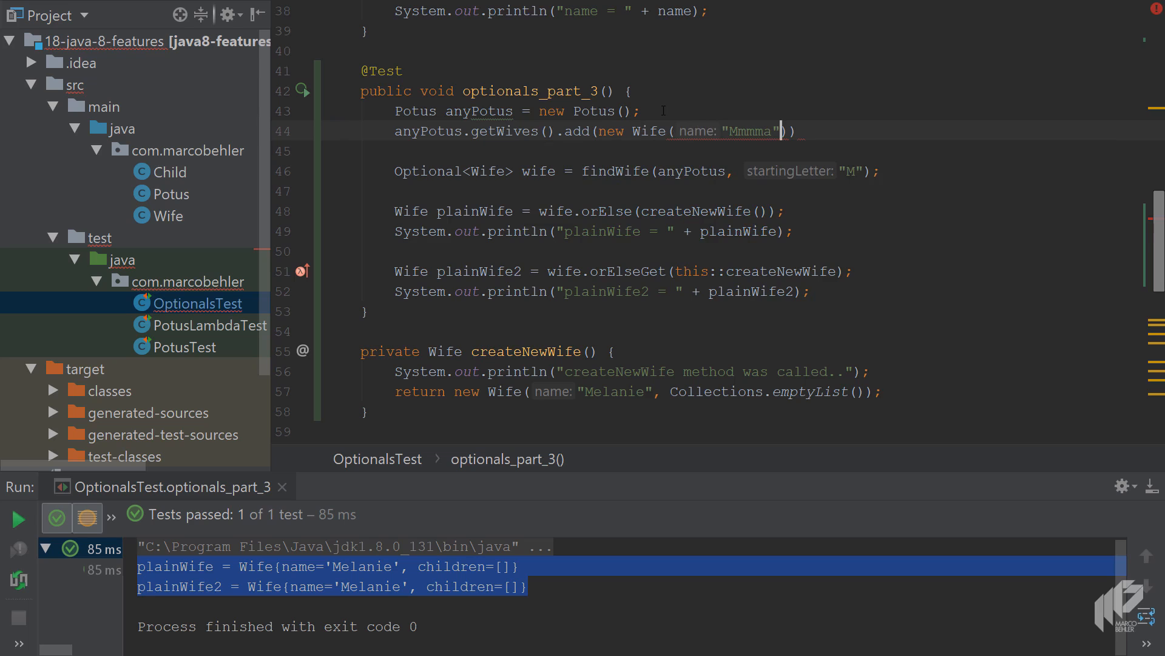
type(", Collections.")
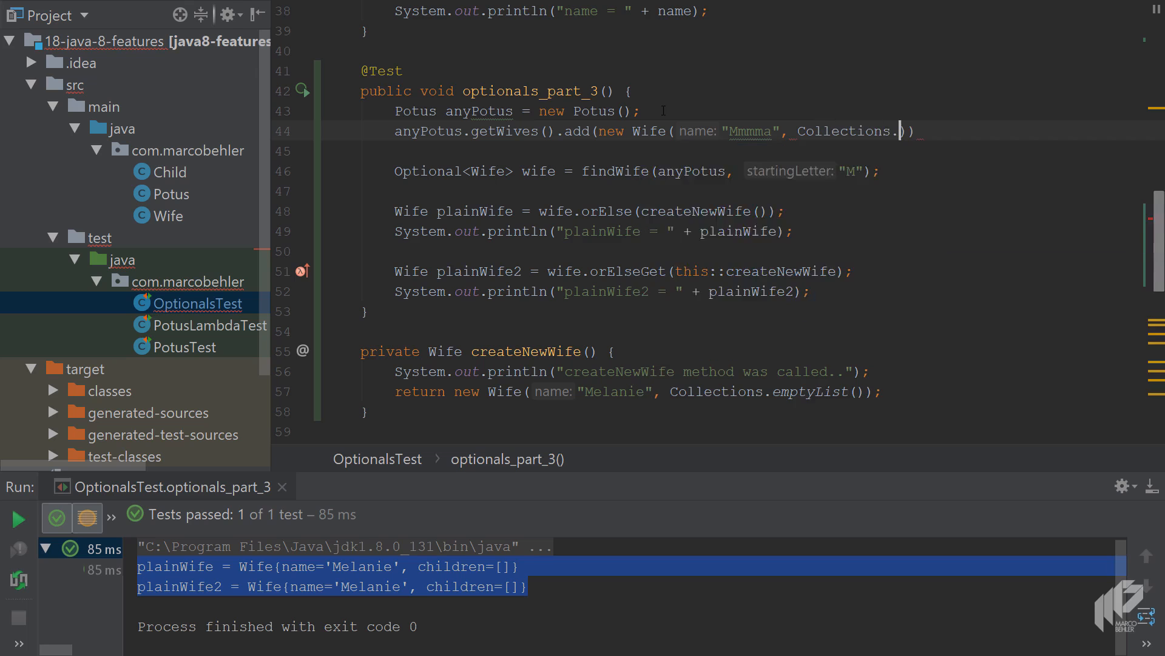
type("emptyList(")
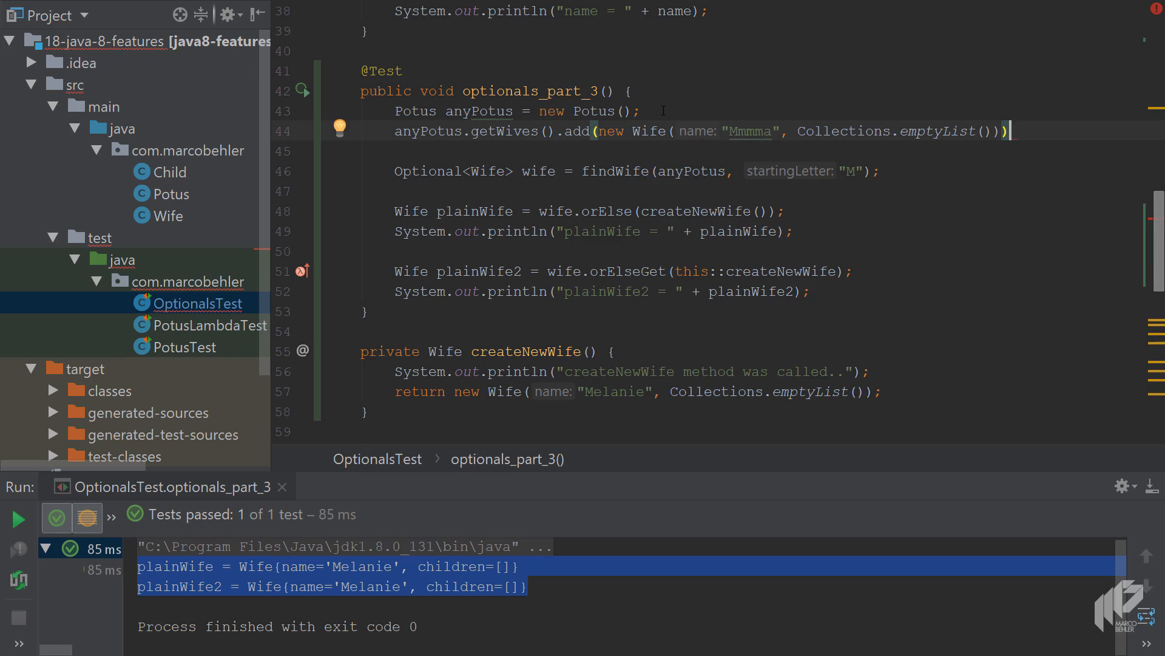
key("Ctrl+F5")
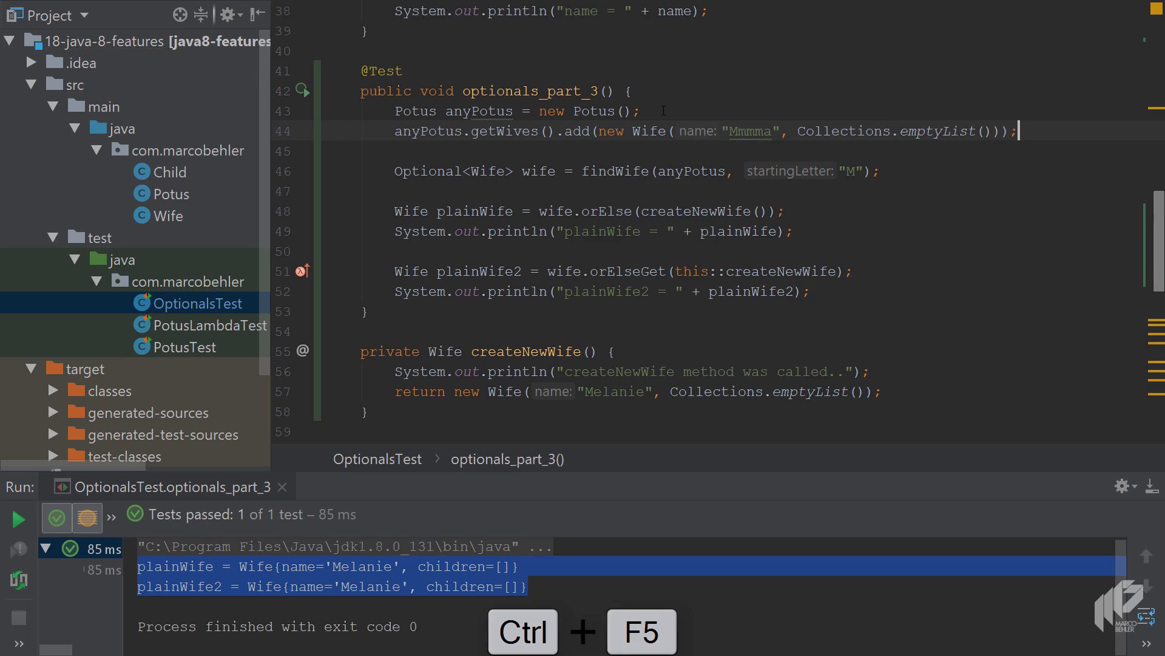
key("ctrl+f5")
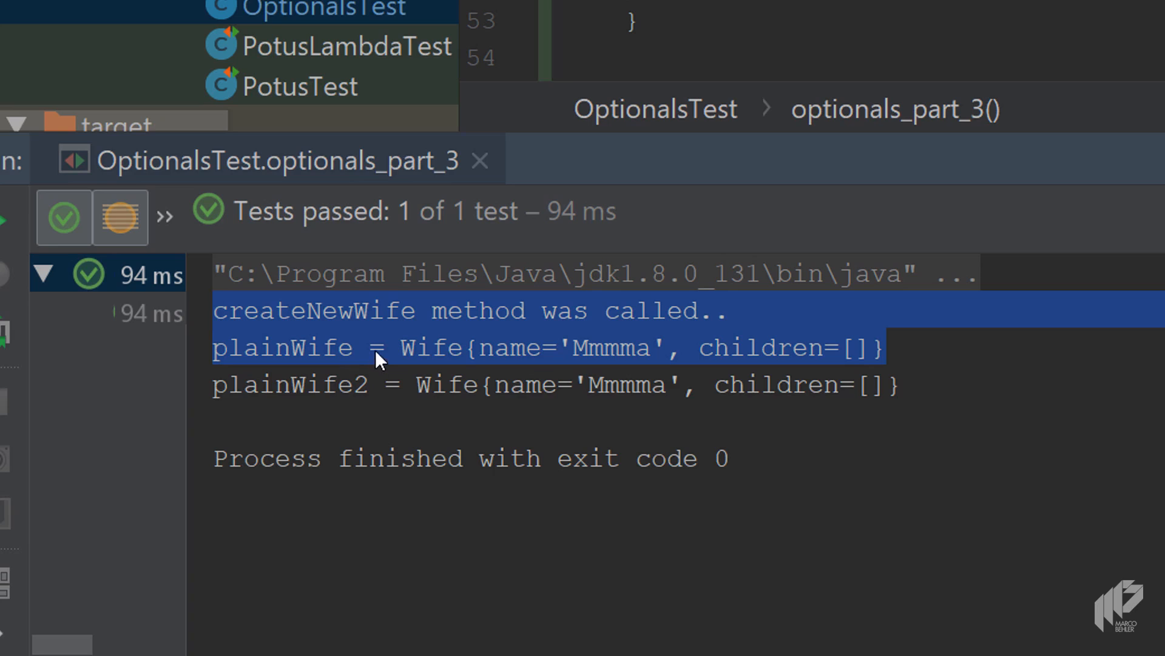
mouse_move(632, 364)
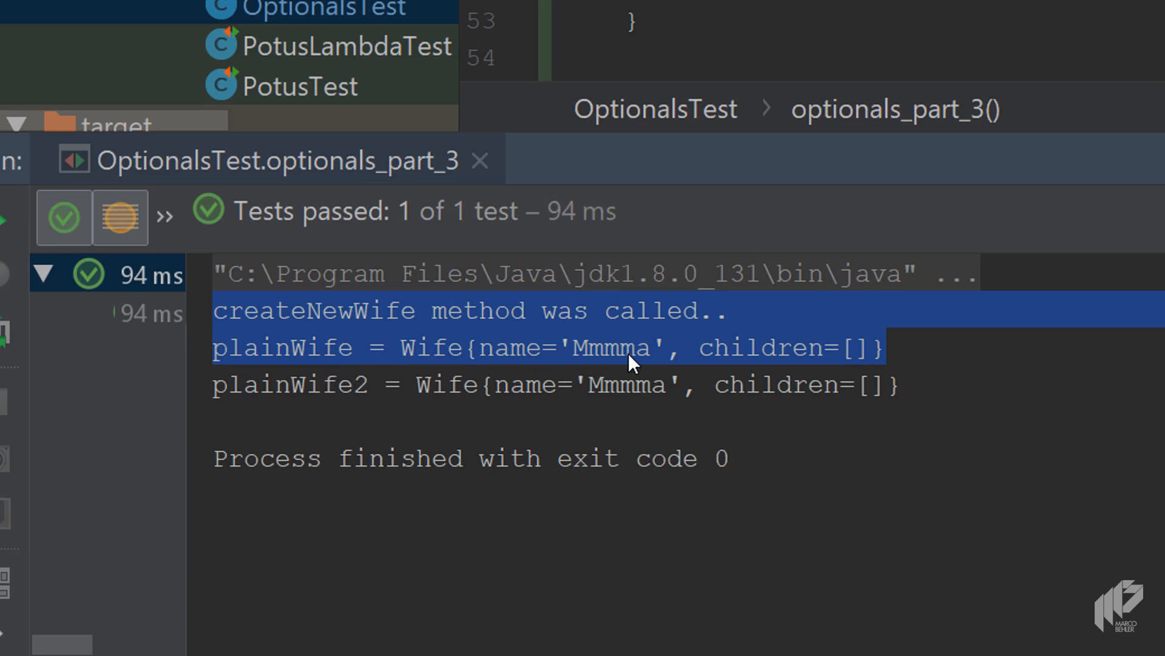
mouse_move(302, 390)
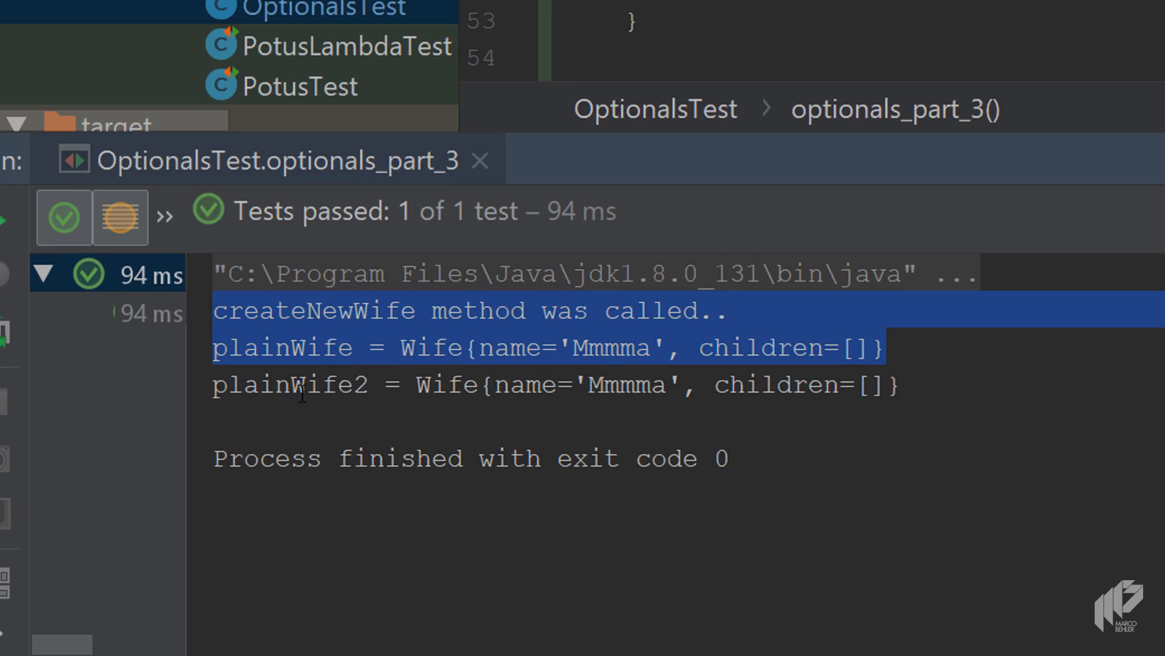
mouse_move(574, 386)
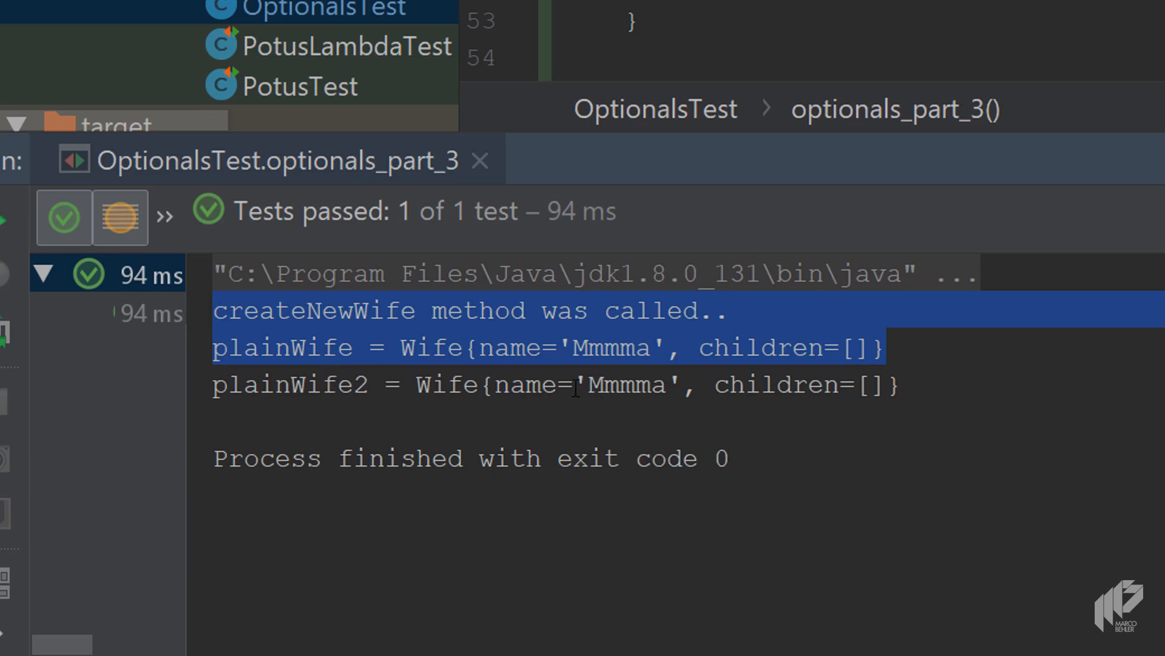
mouse_move(445, 316)
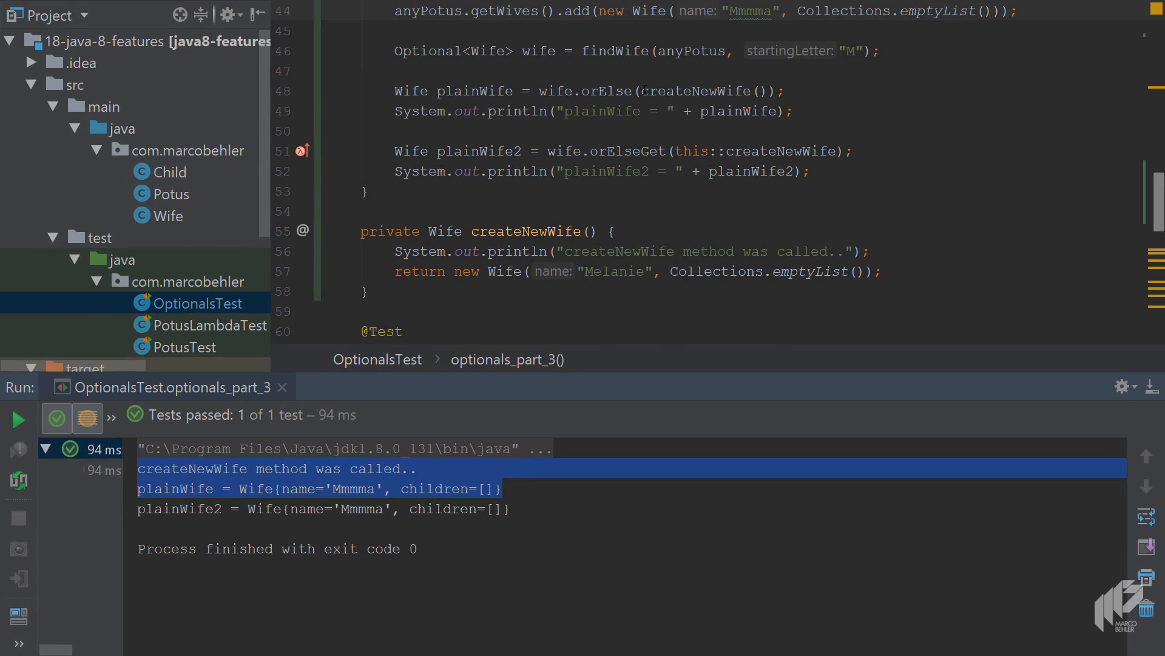
double_click(703, 91)
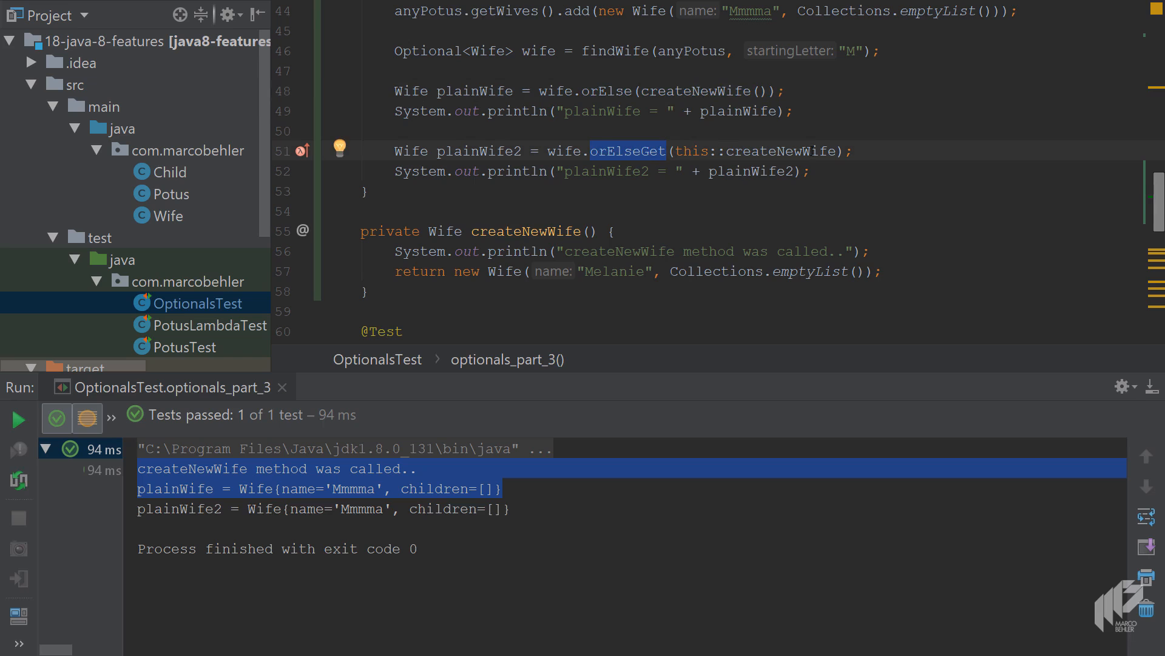
left_click(781, 151)
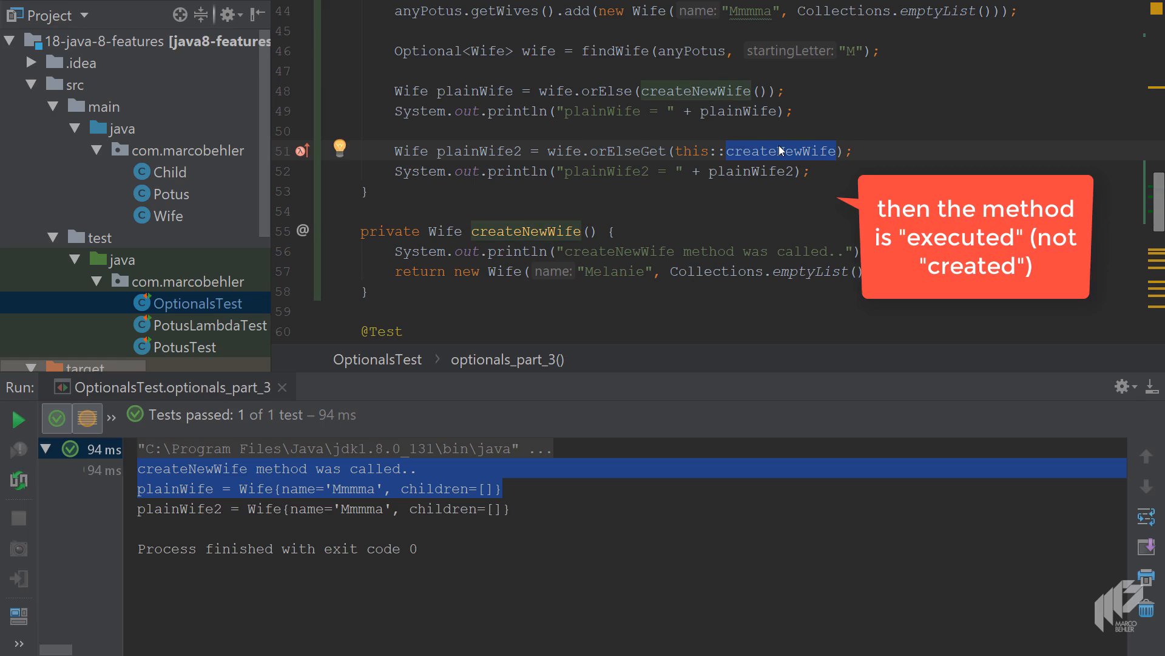
left_click(781, 150)
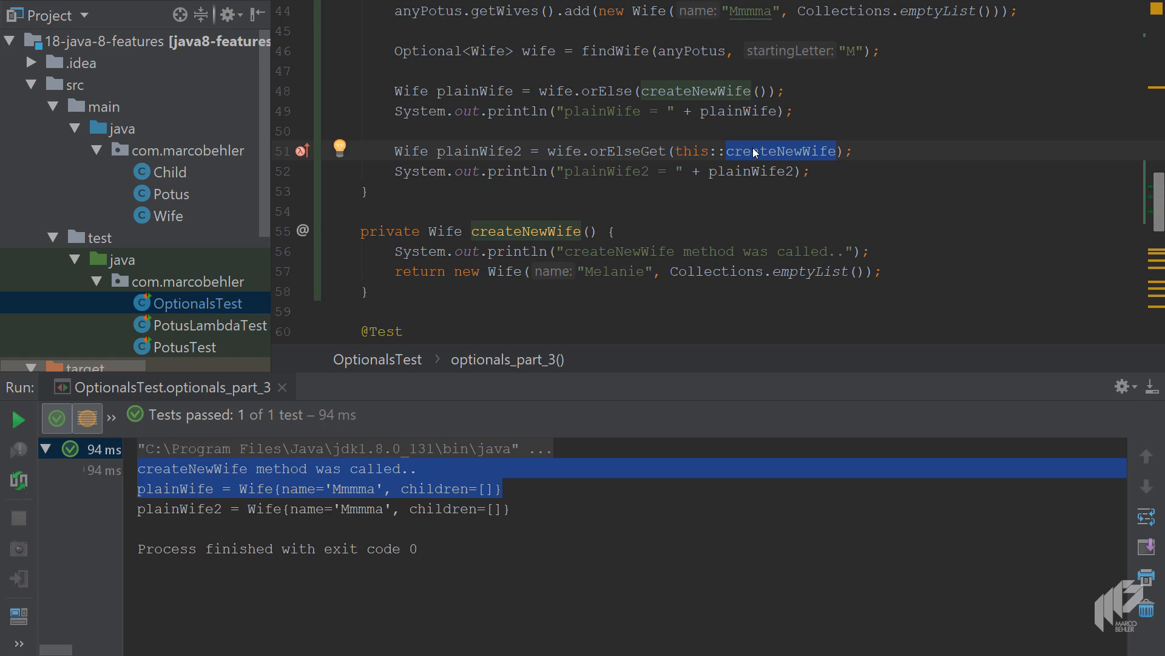
left_click(495, 150)
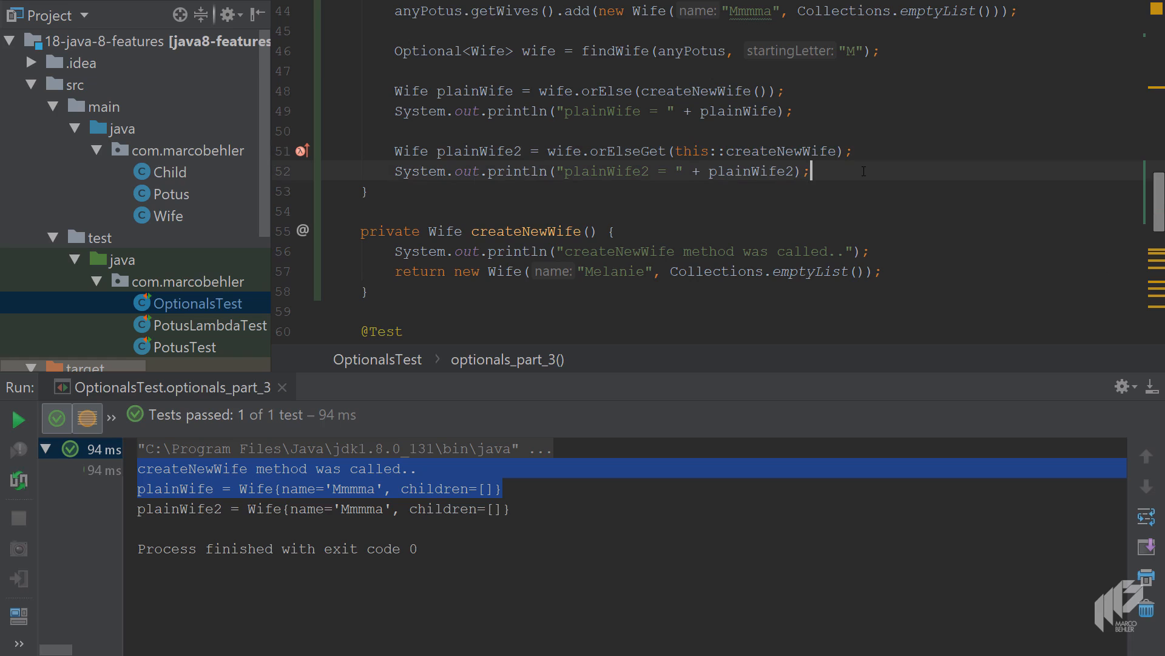
Duplicate the orElseGet lookup as plainWife3 and change its call to orElseThrow.
key("enter")
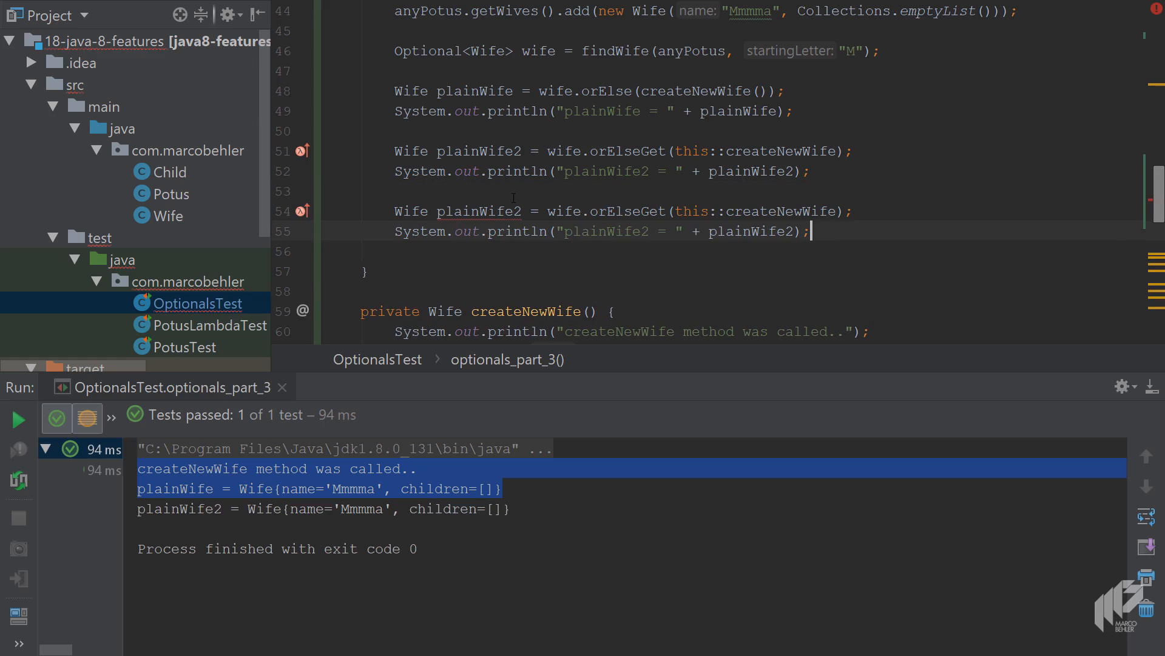
type("3")
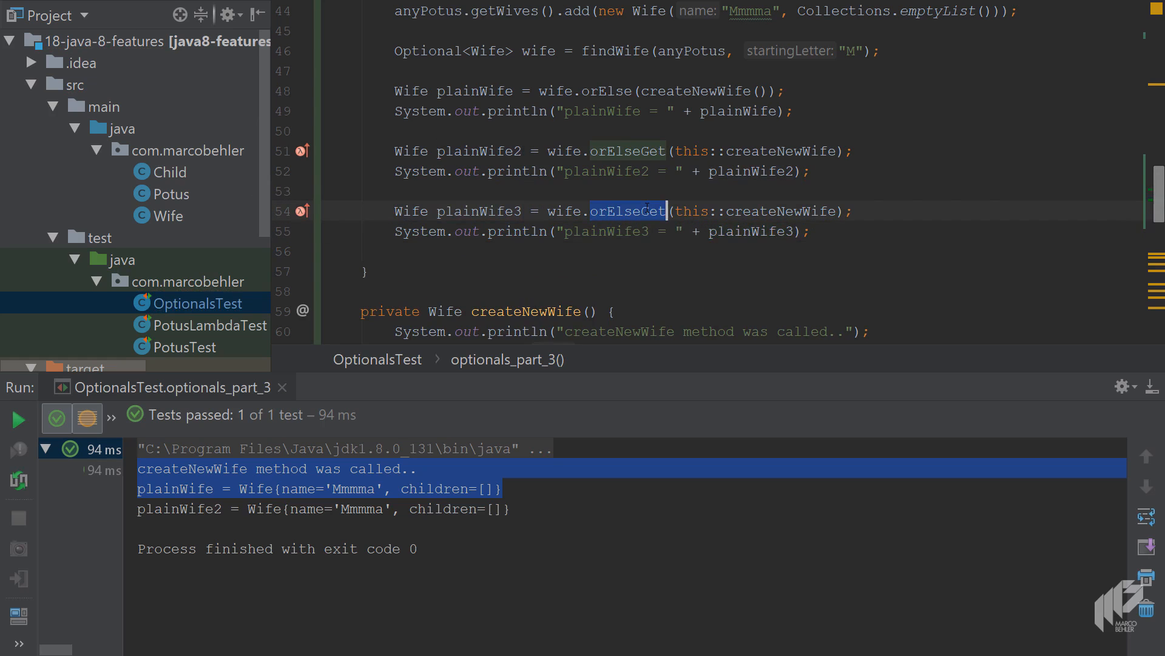
type("orel")
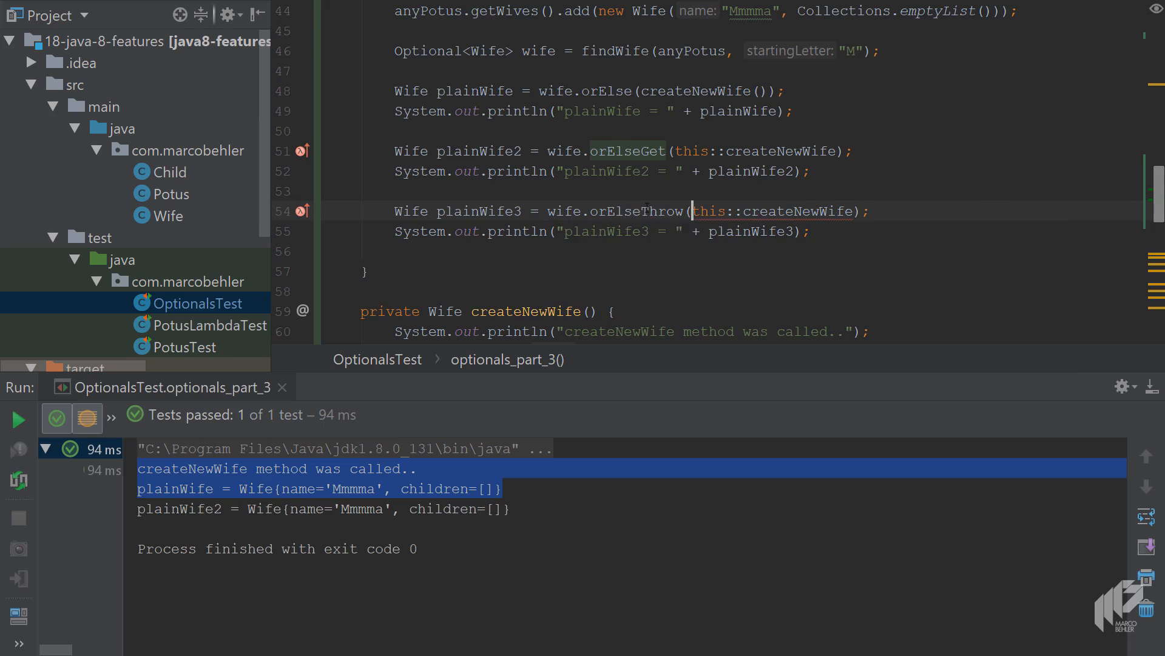
scroll("up", 3)
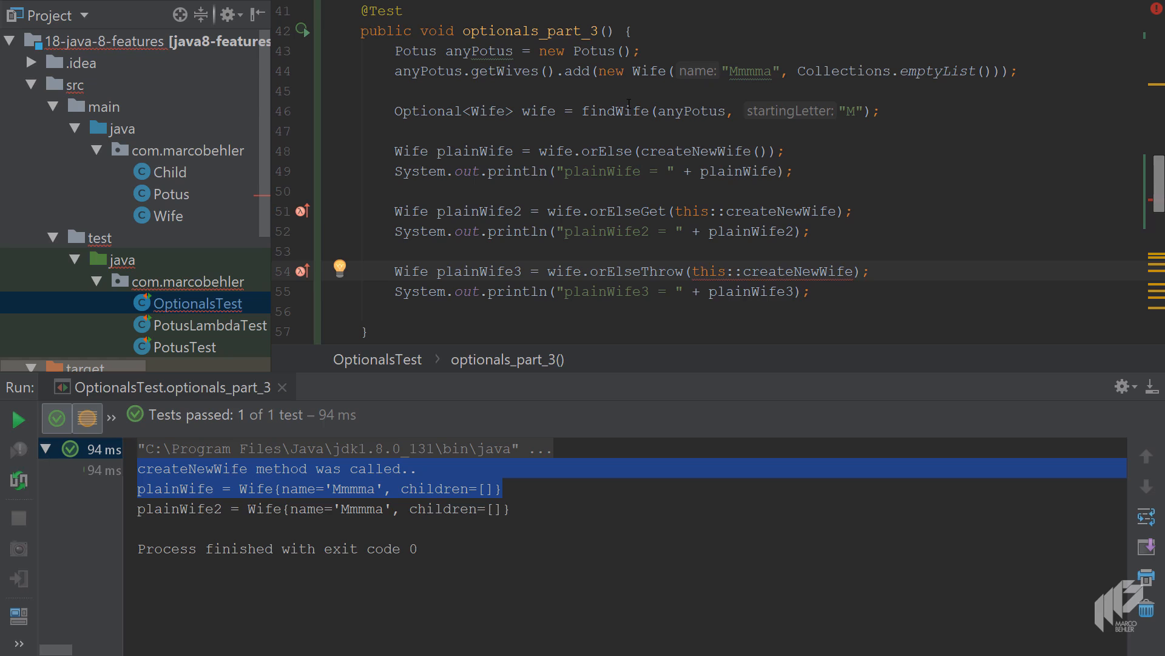
double_click(614, 111)
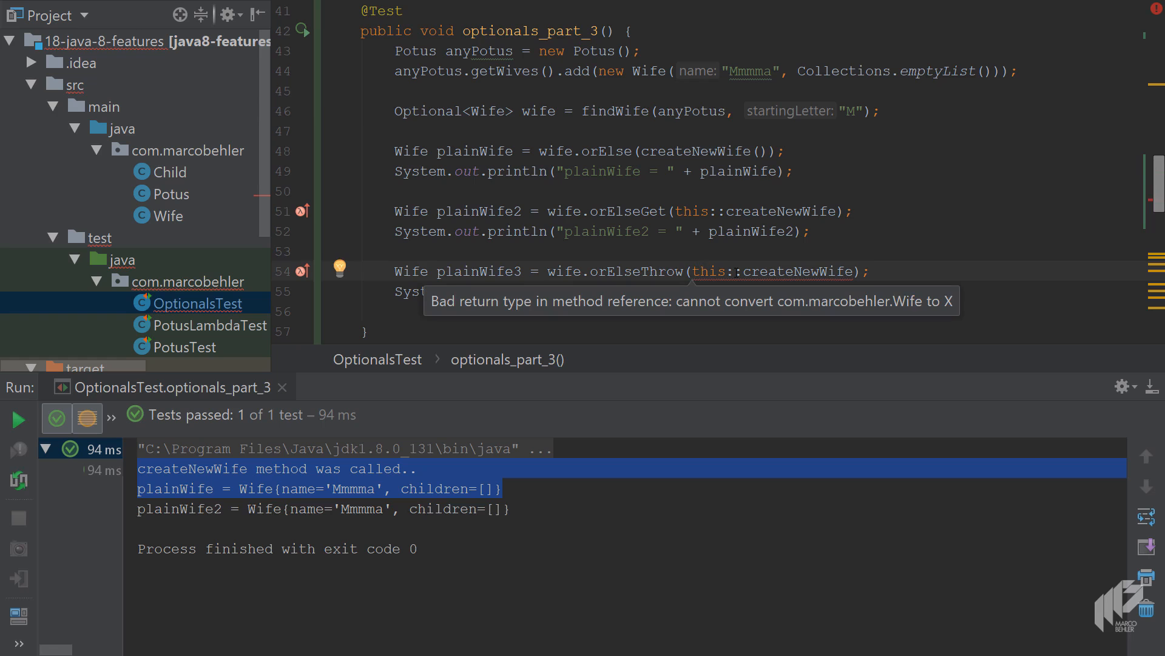
mouse_move(830, 295)
type("() -> ")
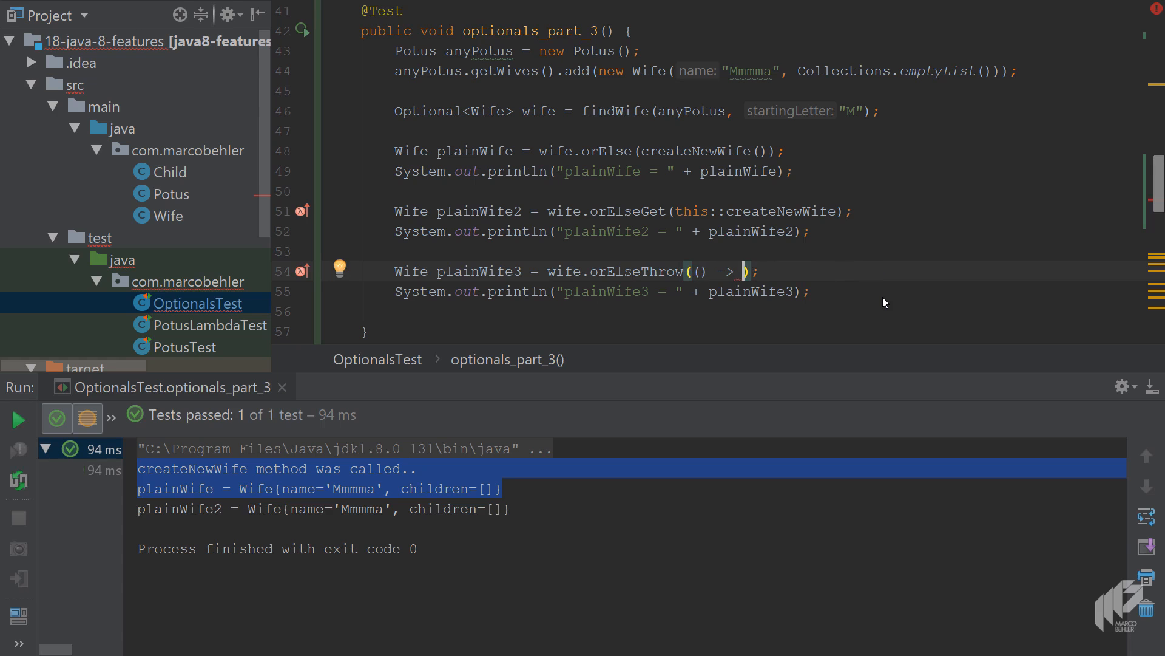
Throw new IllegalStateException("no wife was found!") from the orElseThrow lambda and rerun the test.
type("new IllegalStateException(")
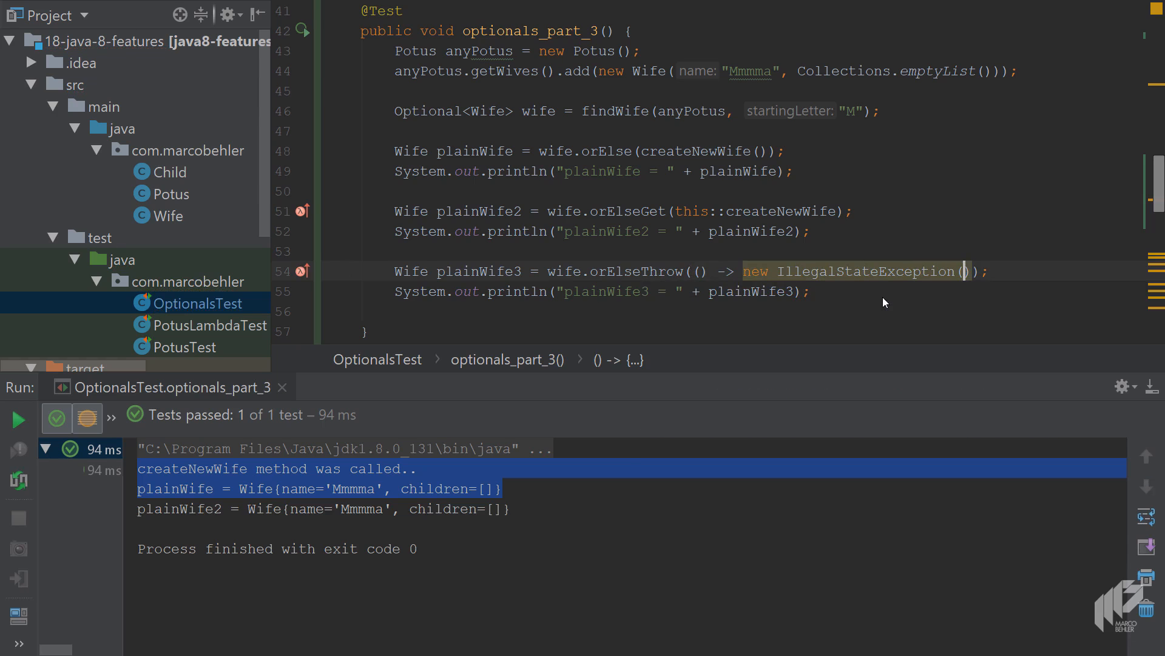
type("\"")
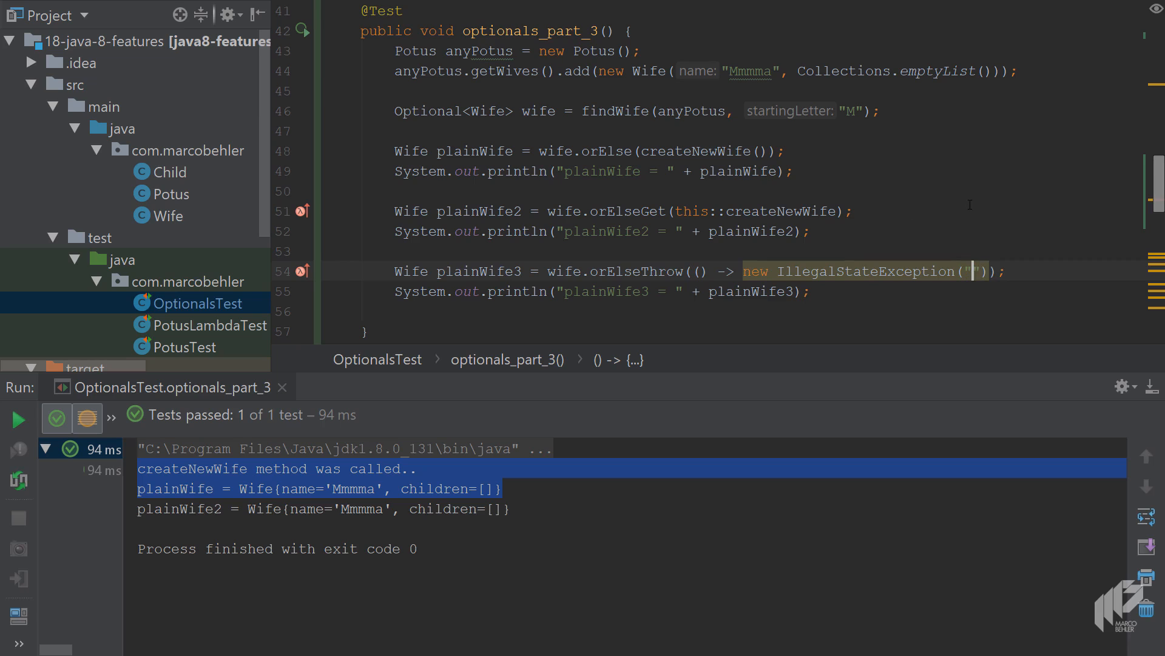
type("no wife")
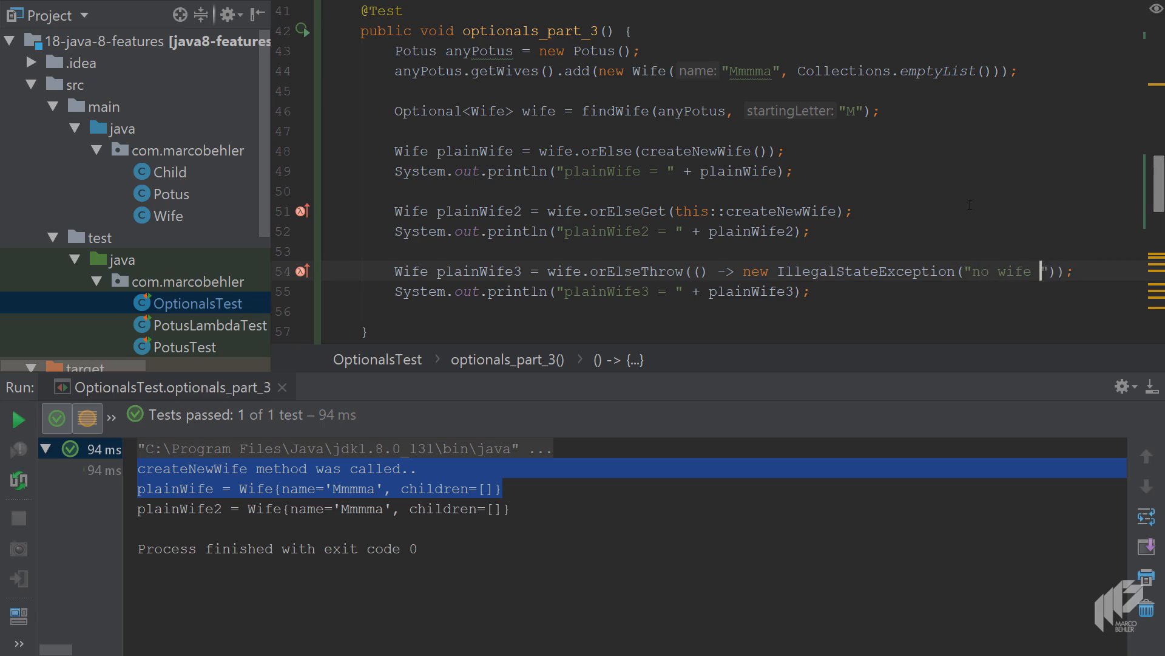
type("was found!")
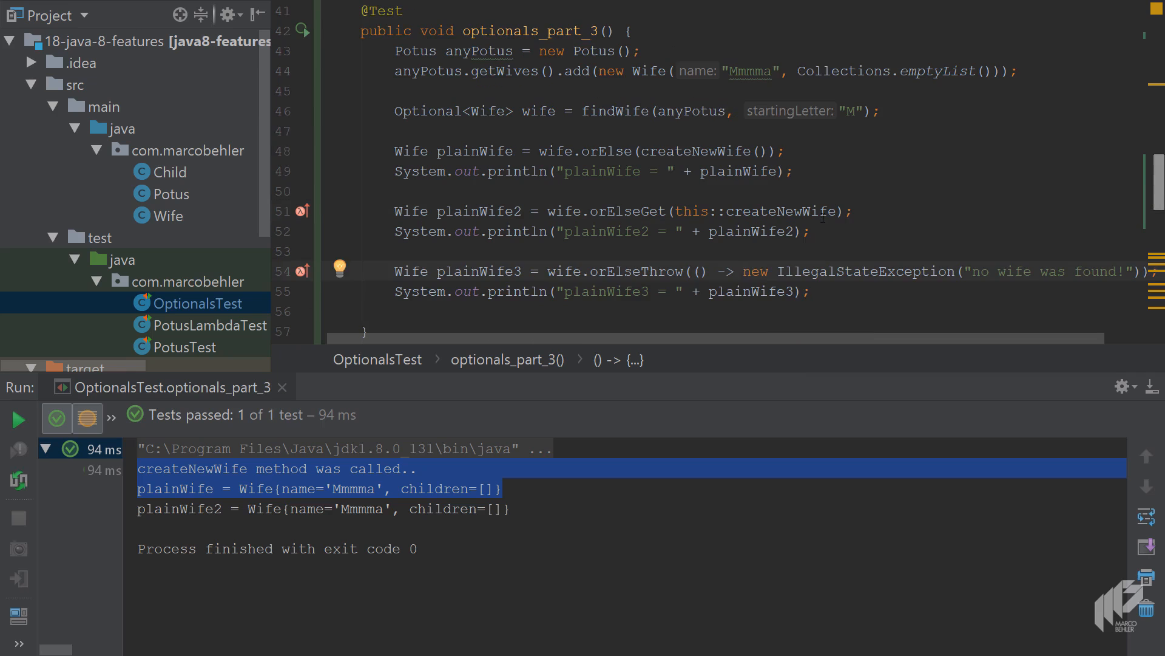
key("ctrl+F5")
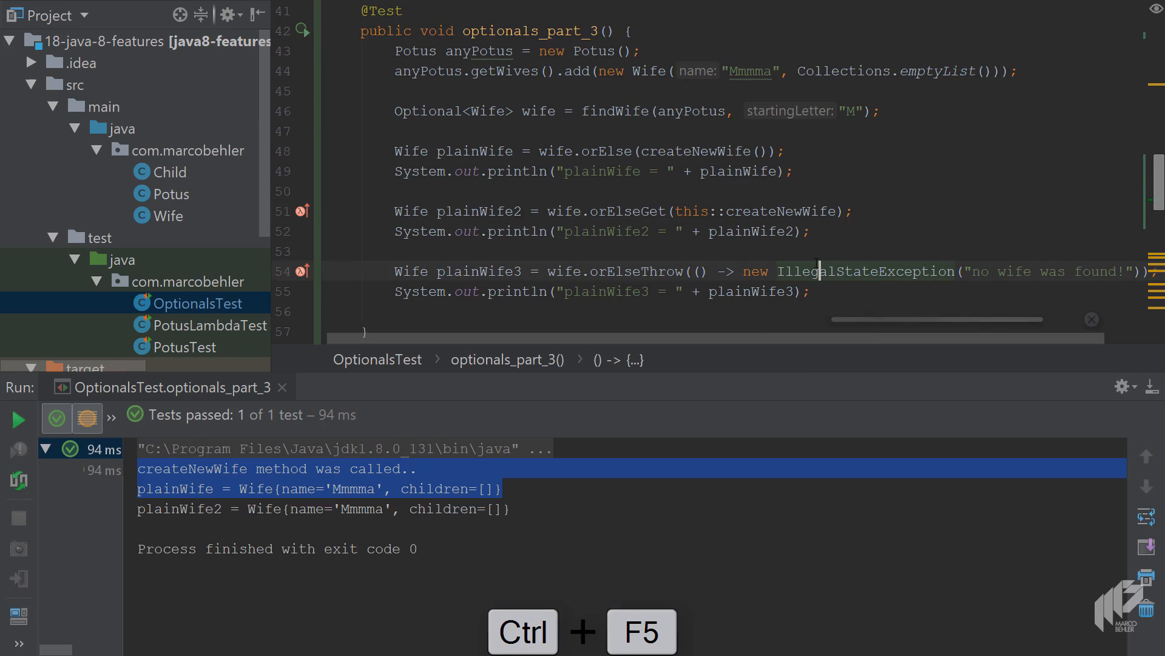
Rerun so plainWife3 prints Mmmma too, then delete the getWives().add line.
key("ctrl+f5")
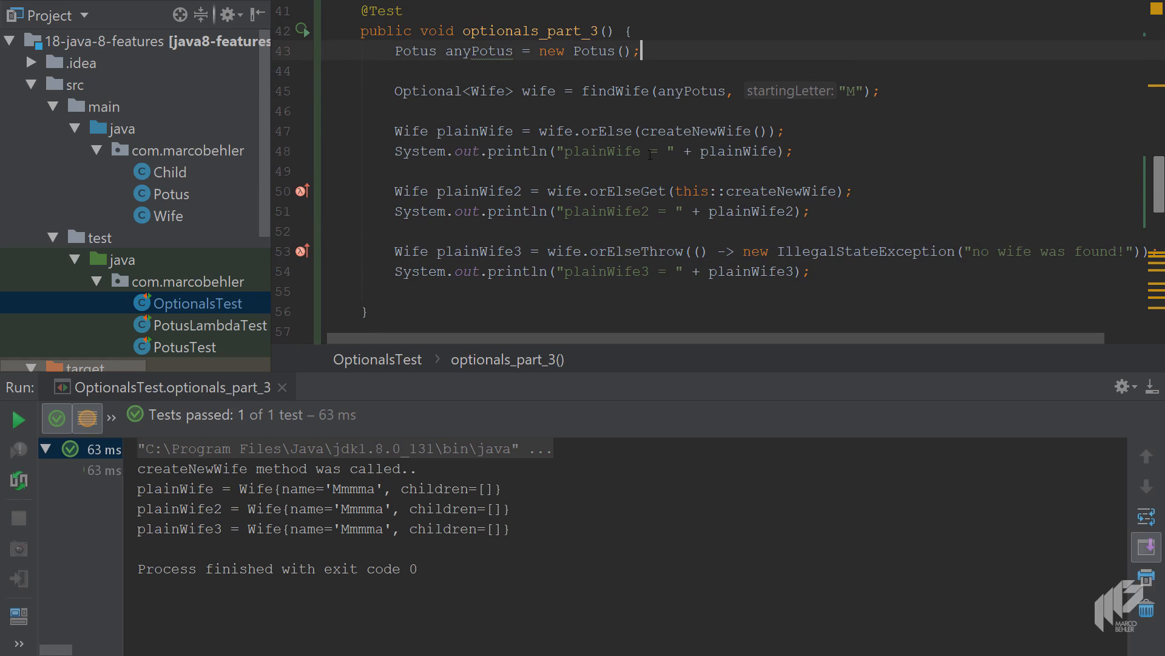
Rerun the test with no wife added and inspect the IllegalStateException 'no wife was found!' stack trace.
key("ctrl+f5")
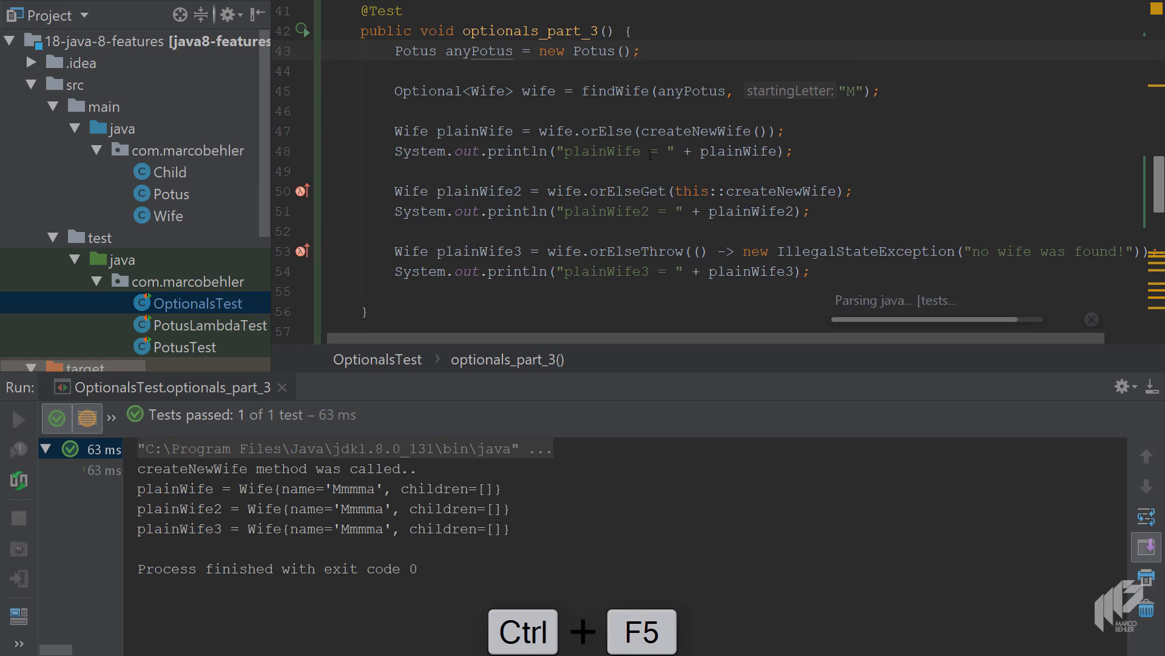
key("ctrl+f5")
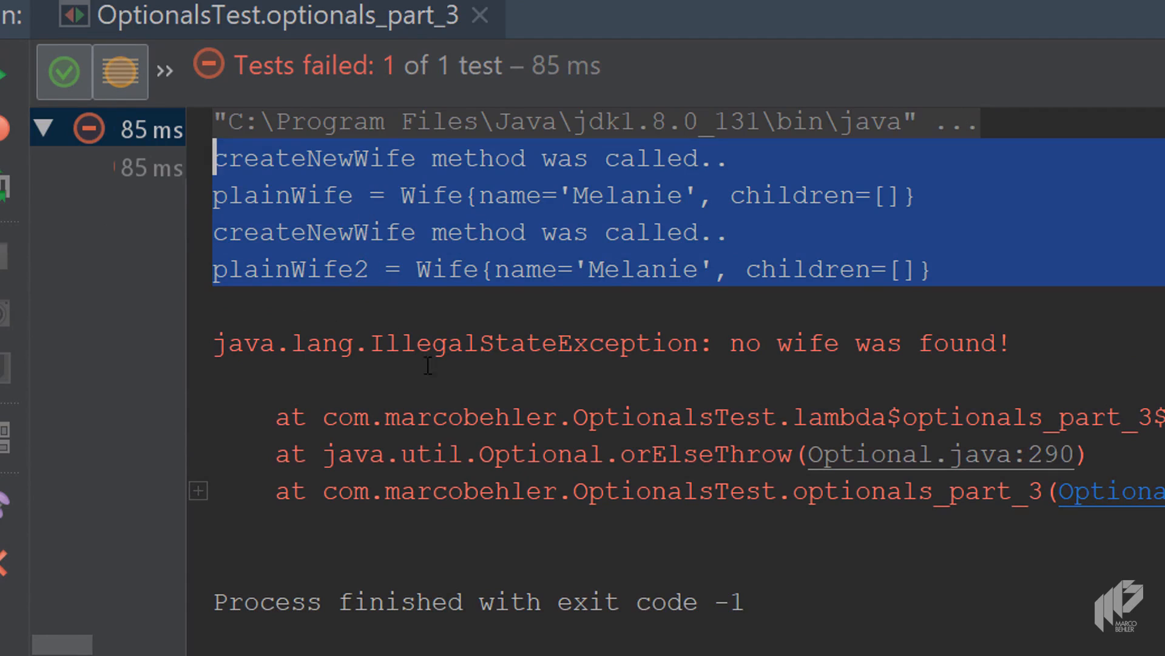
left_click(427, 364)
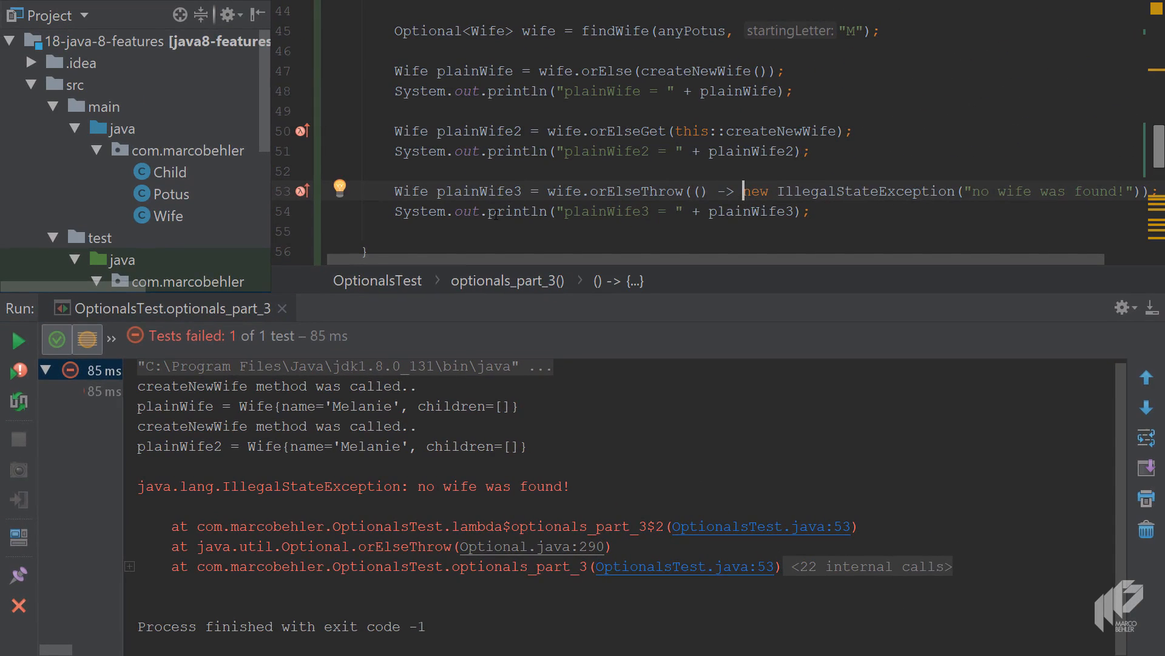
mouse_move(613, 212)
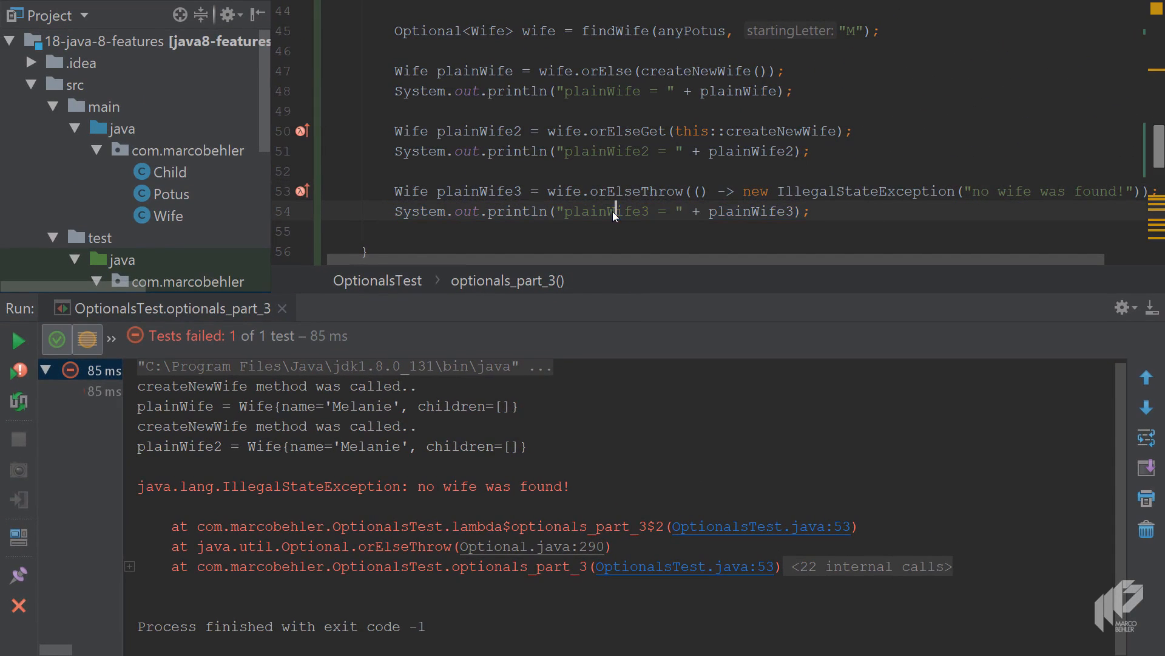
left_click(615, 211)
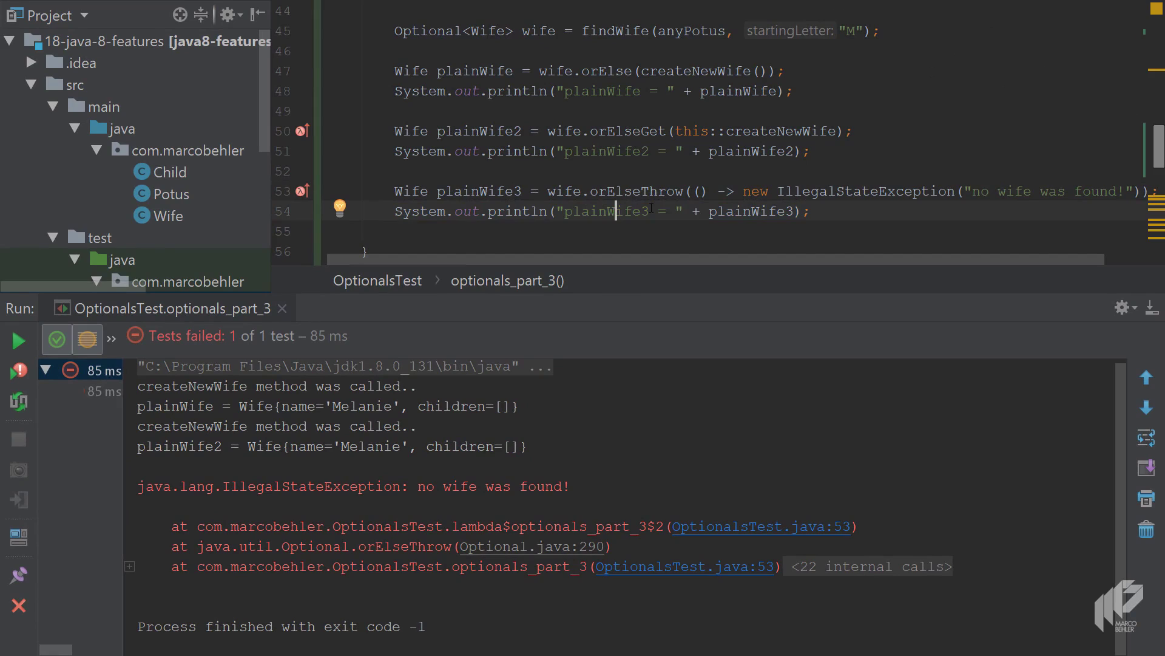